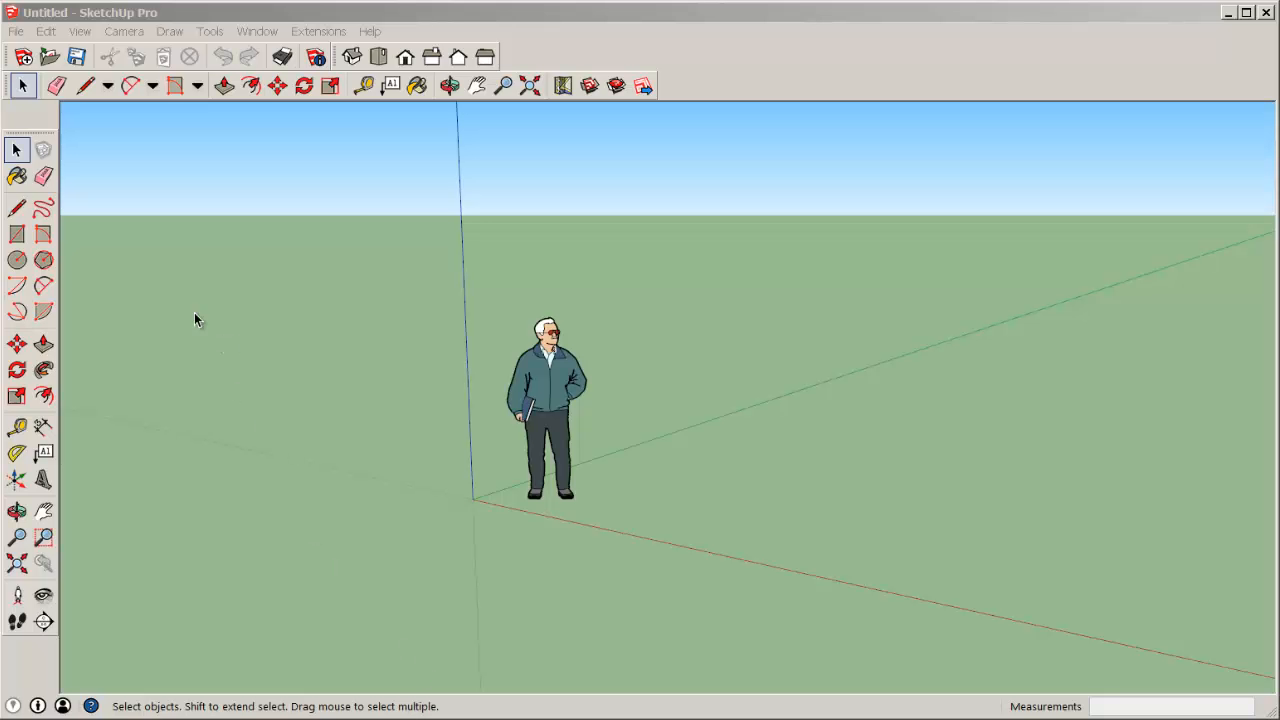
Step: Bring up the File menu's Geo-location options to add a location
{"action": "left_click", "coordinate": [16, 31]}
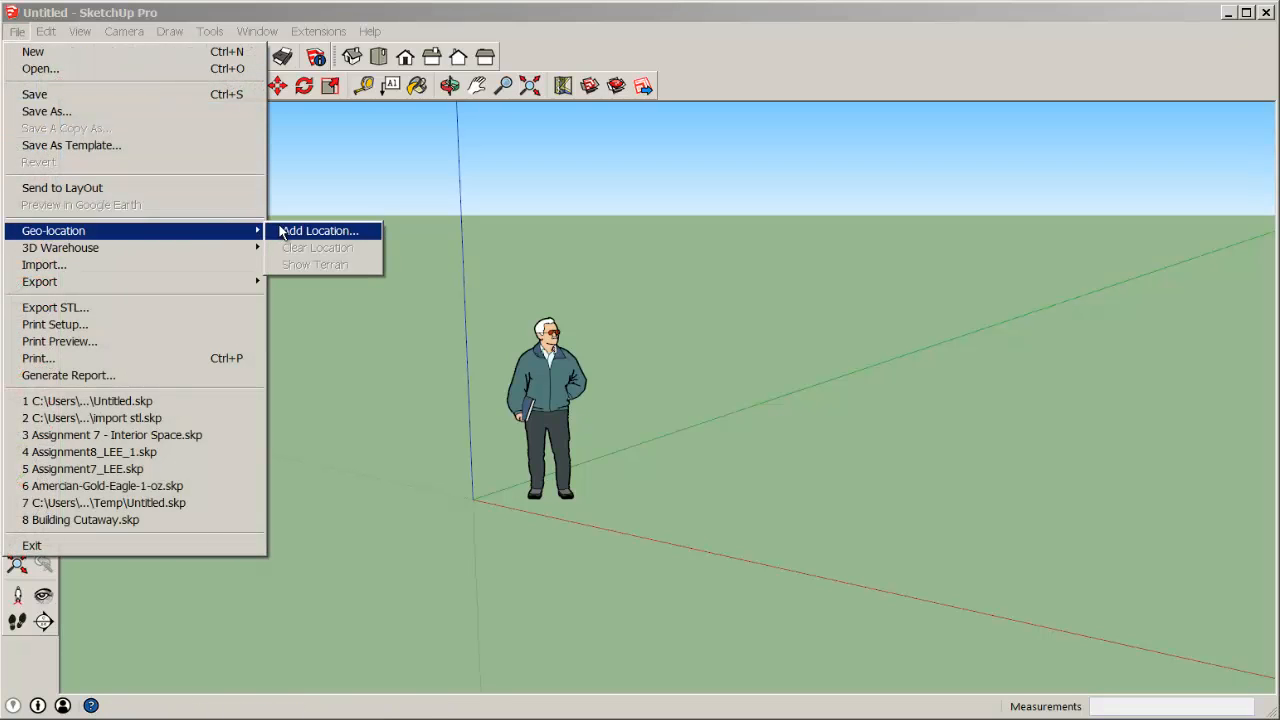
Step: Open the Add Location map and pan to the coastline near Half Moon Bay
{"action": "left_click", "coordinate": [318, 231]}
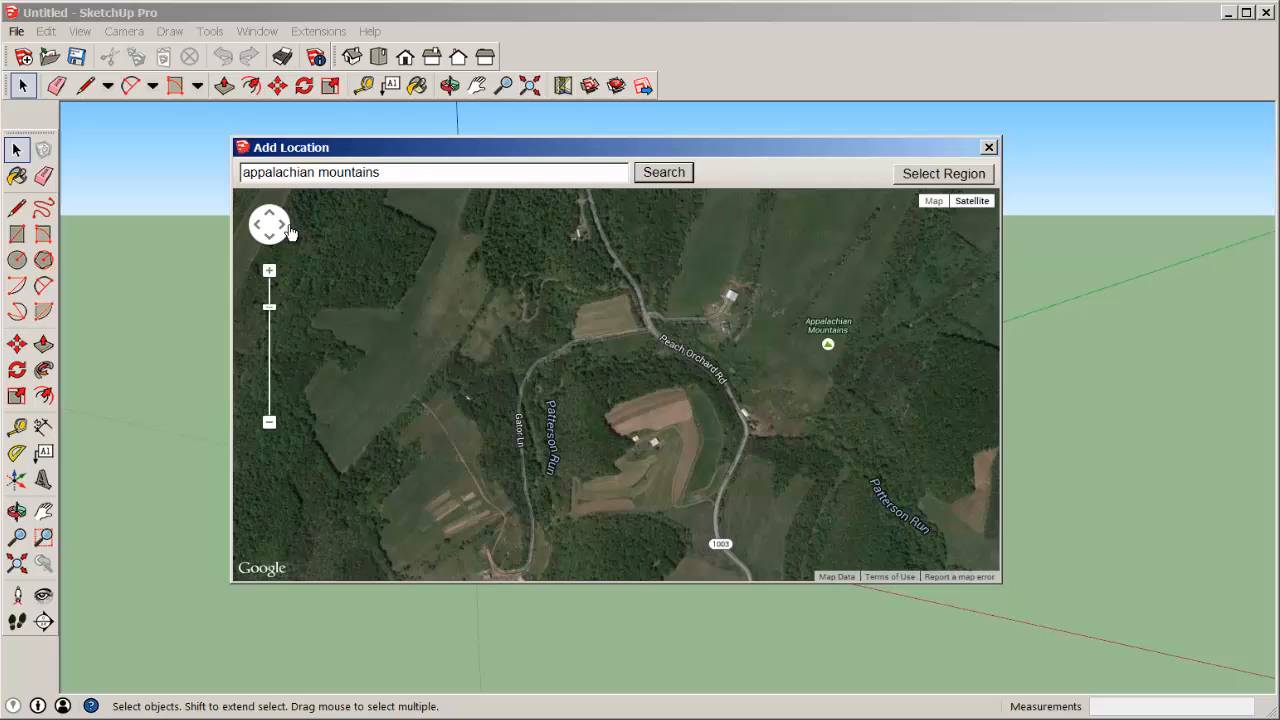
{"action": "mouse_move", "coordinate": [281, 314]}
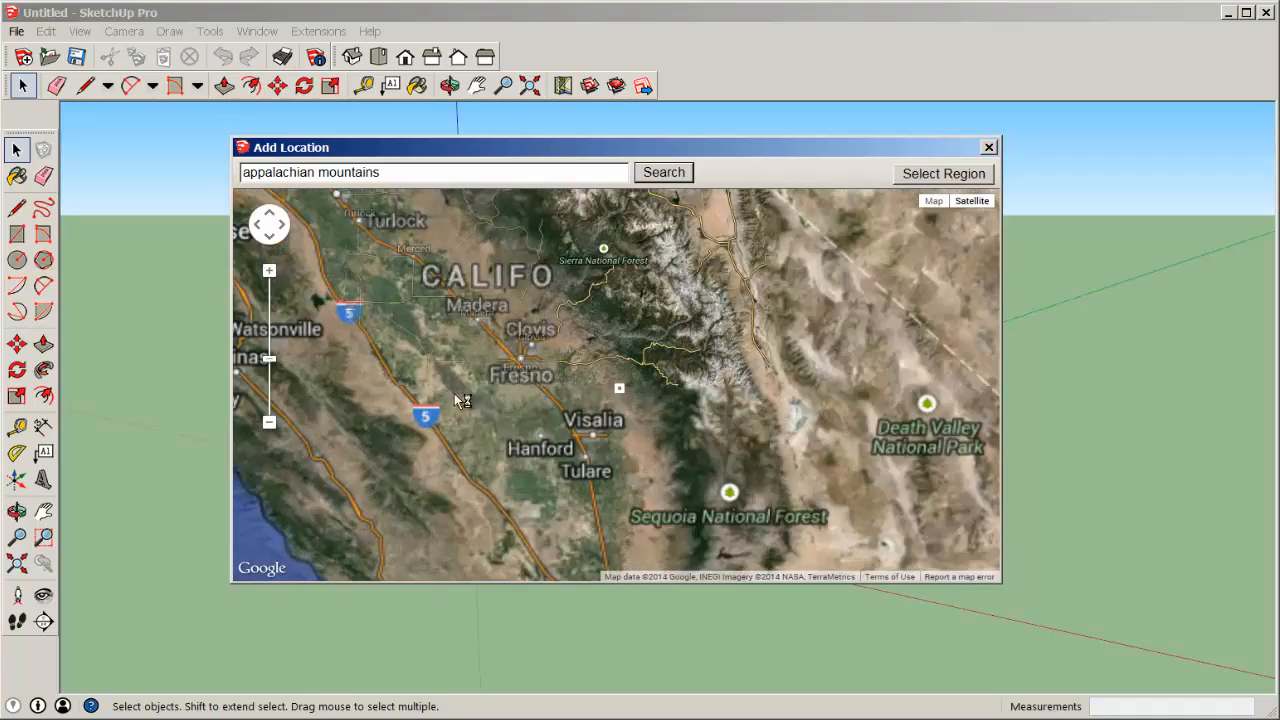
{"action": "left_click_drag", "start_coordinate": [460, 400], "coordinate": [575, 395]}
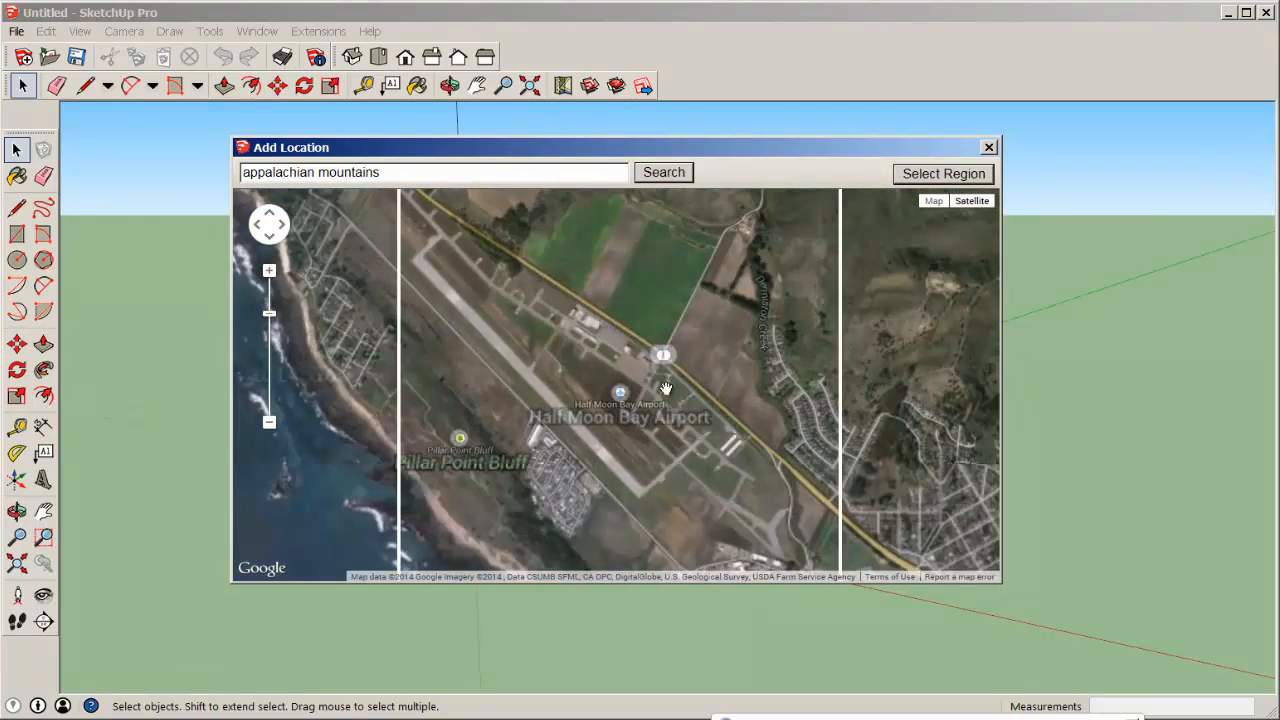
{"action": "left_click_drag", "start_coordinate": [665, 388], "coordinate": [810, 333]}
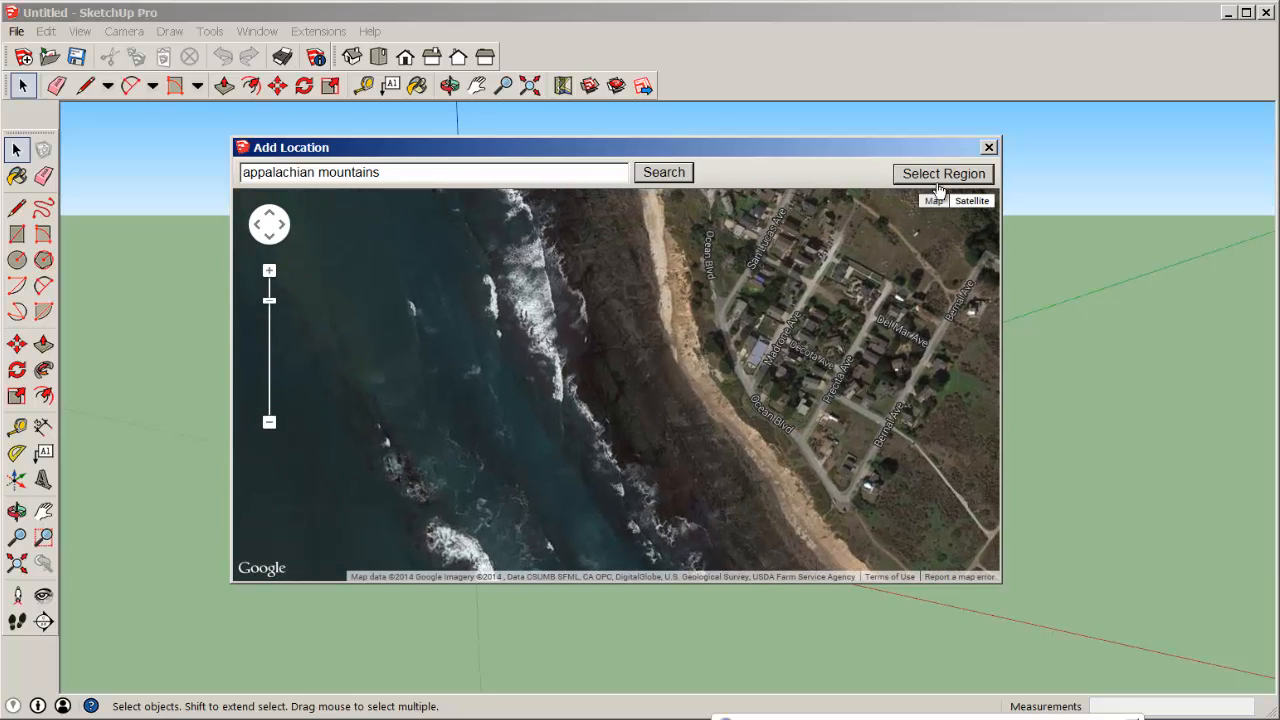
Step: Resize the capture rectangle to frame the shoreline and nearby houses
{"action": "left_click", "coordinate": [943, 173]}
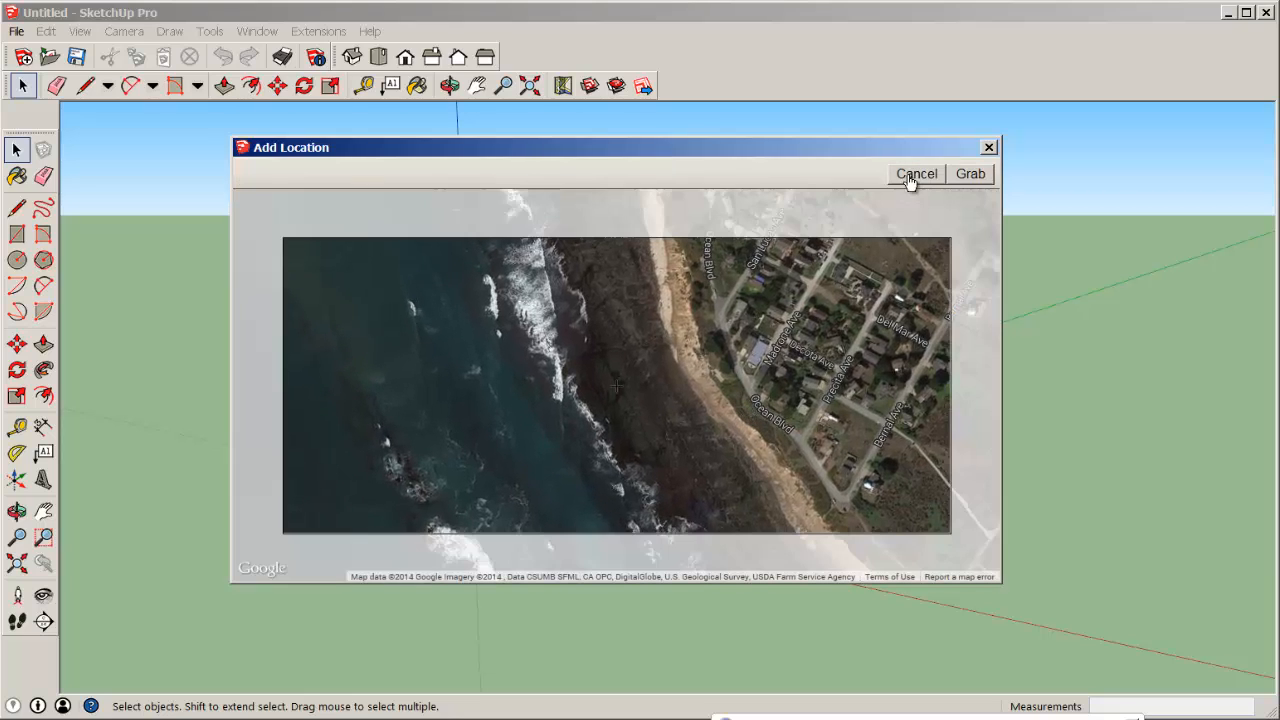
{"action": "left_click", "coordinate": [969, 173]}
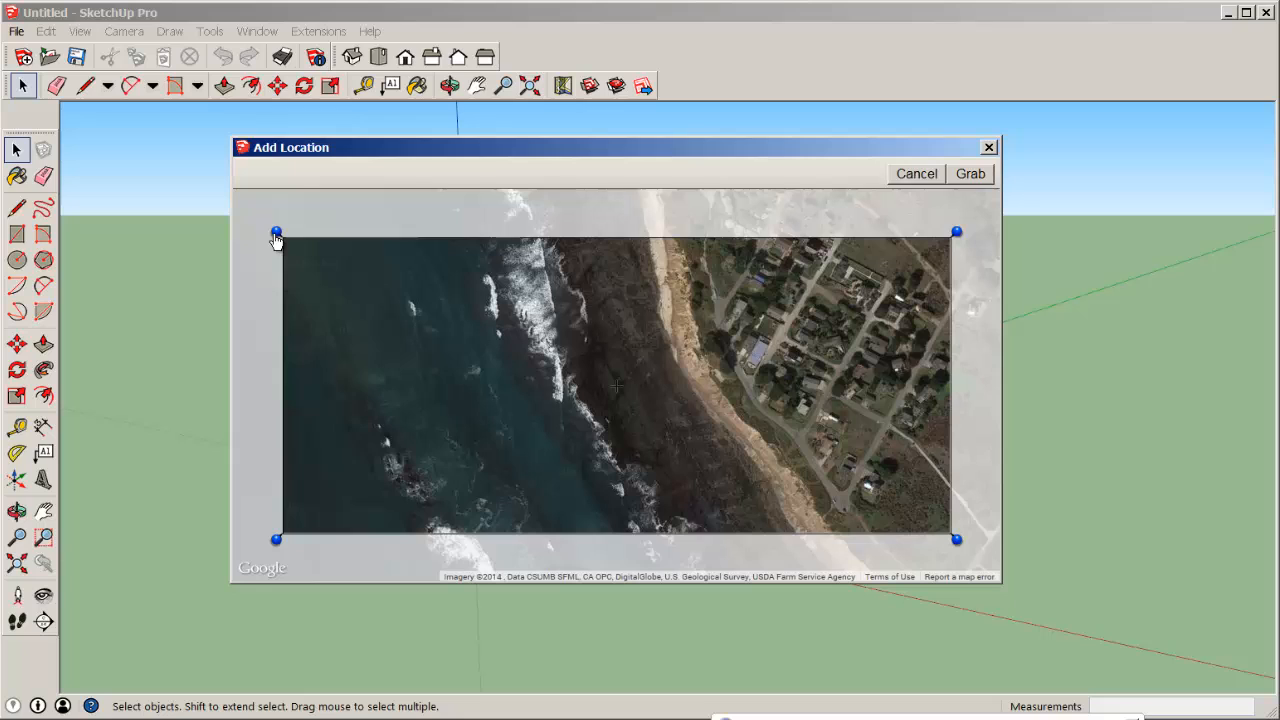
{"action": "left_click_drag", "start_coordinate": [277, 233], "coordinate": [393, 226]}
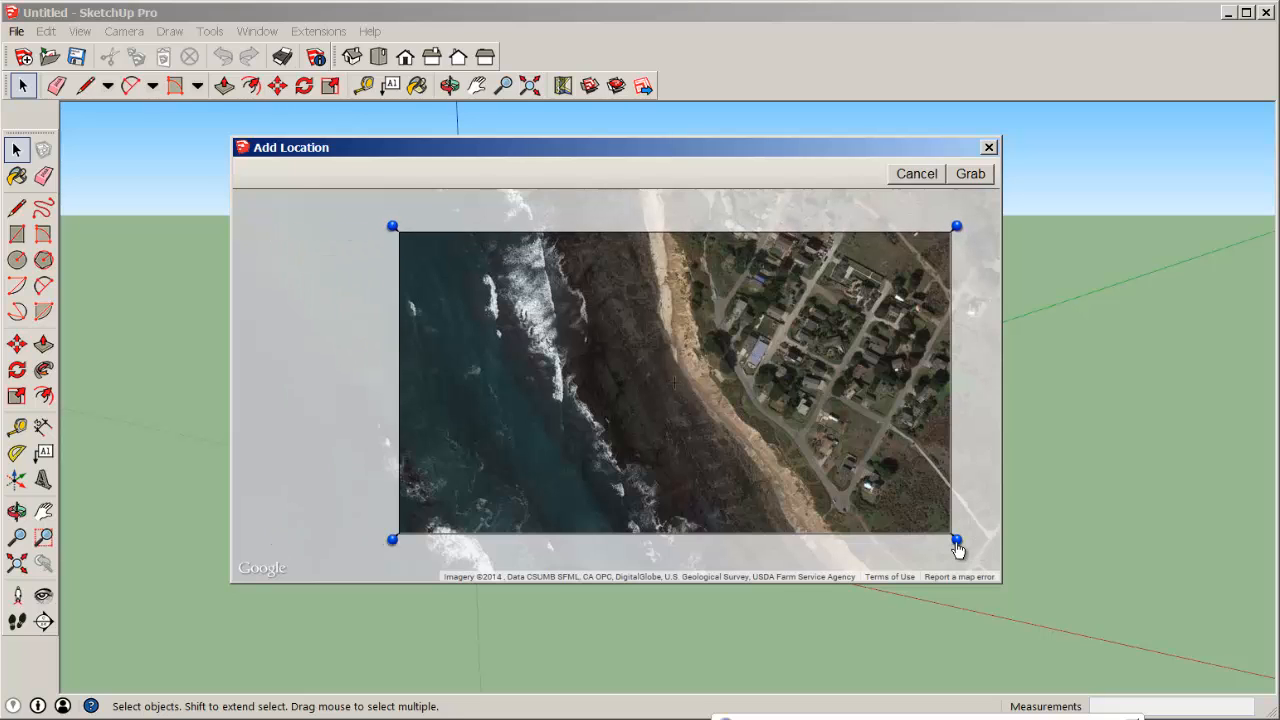
{"action": "left_click_drag", "start_coordinate": [957, 540], "coordinate": [900, 528]}
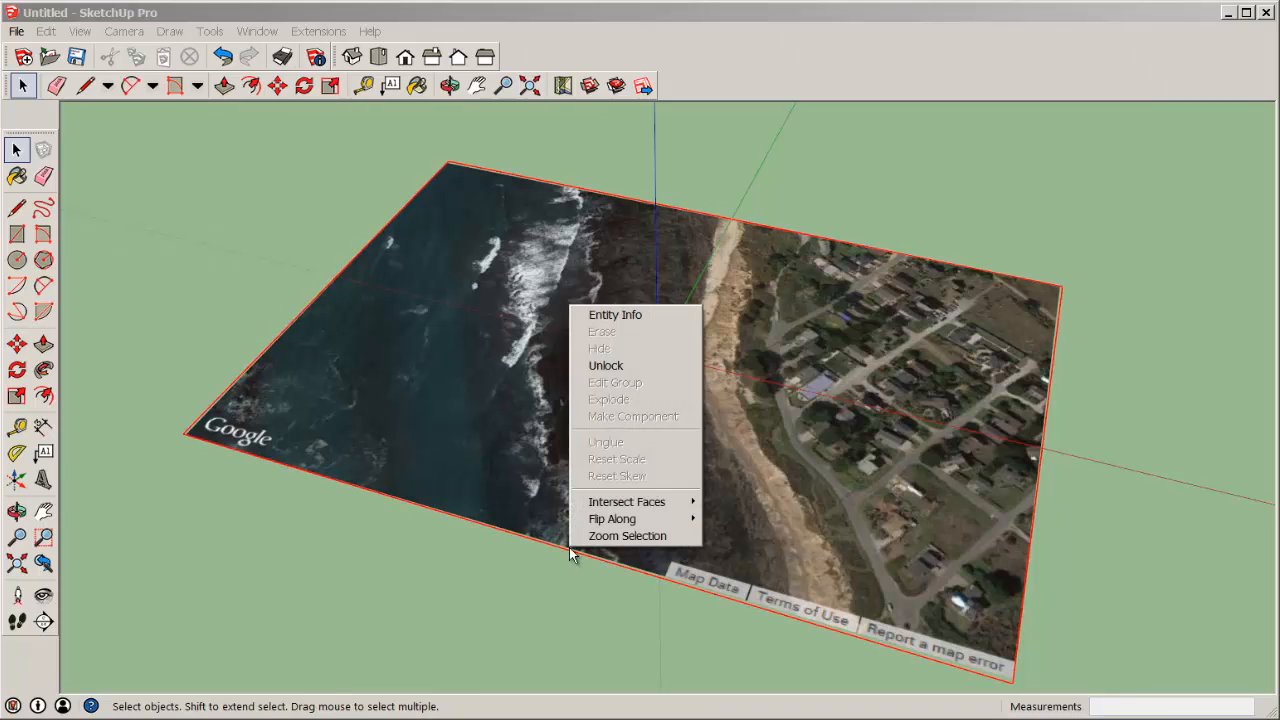
Step: Zoom into the imported snapshot, measure distances of about 39–50 feet, then zoom extents
{"action": "left_click", "coordinate": [605, 365]}
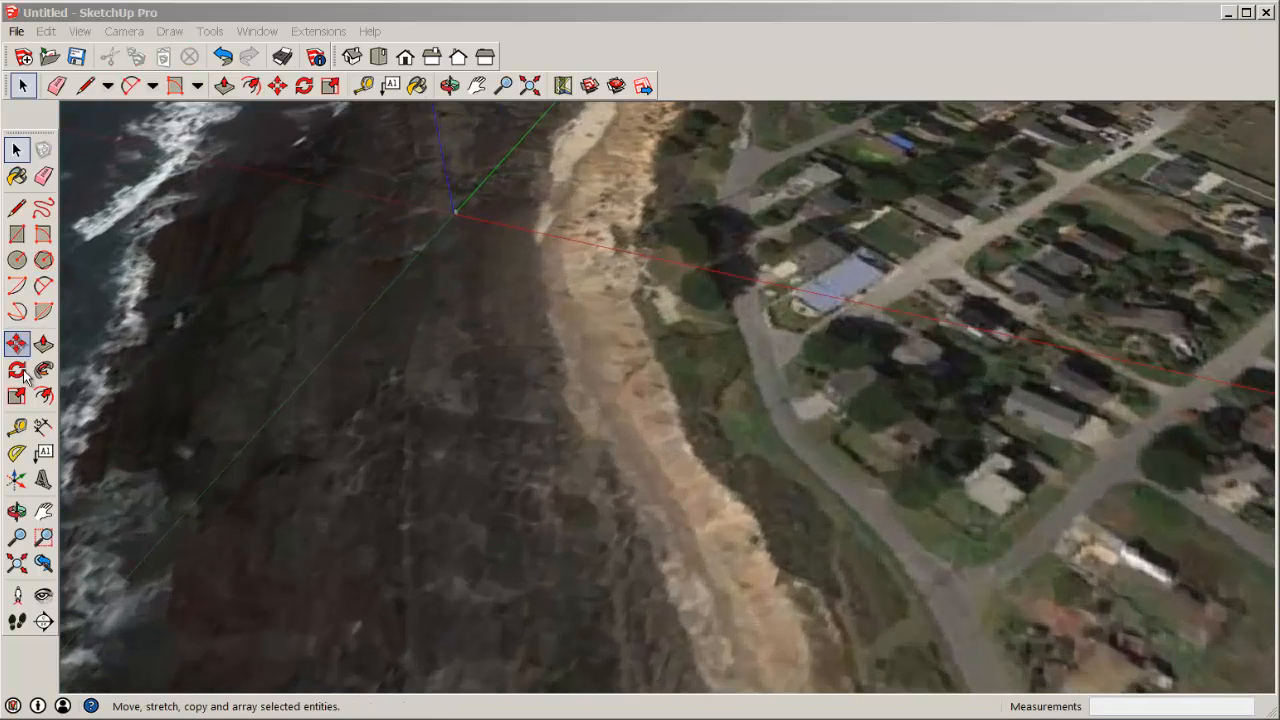
{"action": "left_click", "coordinate": [363, 85]}
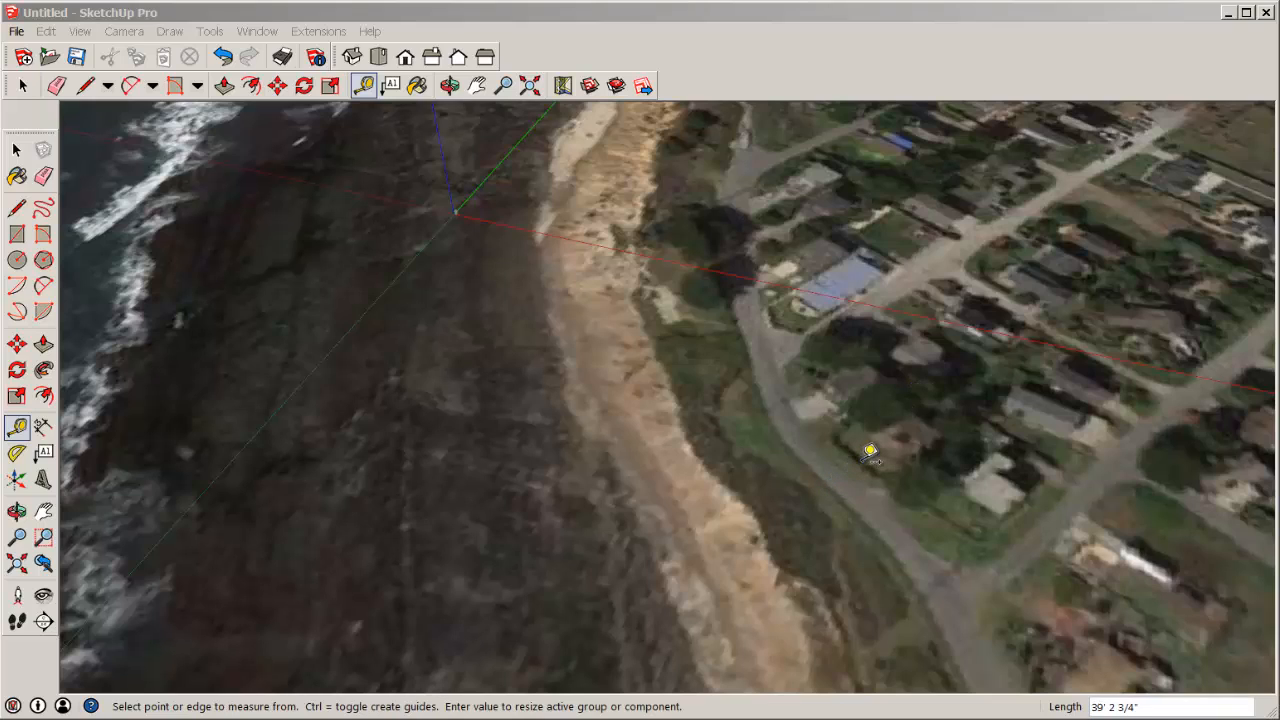
{"action": "mouse_move", "coordinate": [865, 452]}
{"action": "type", "text": "50'"}
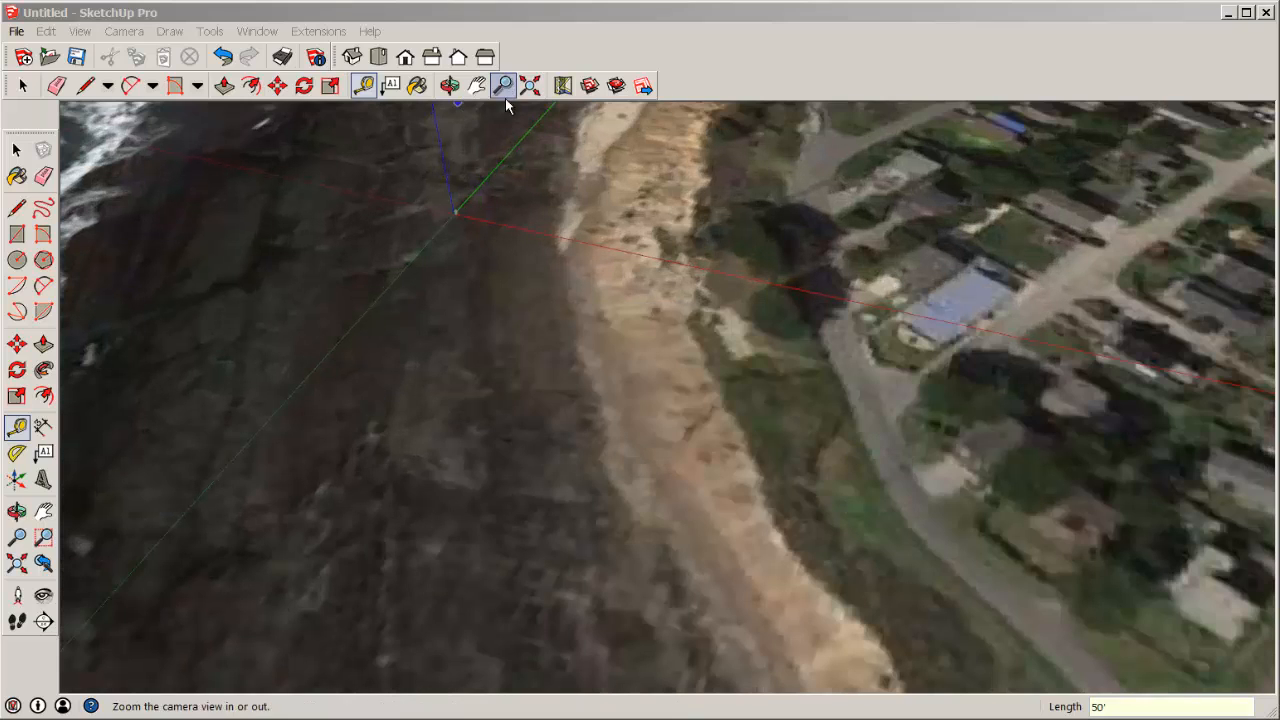
{"action": "left_click", "coordinate": [16, 149]}
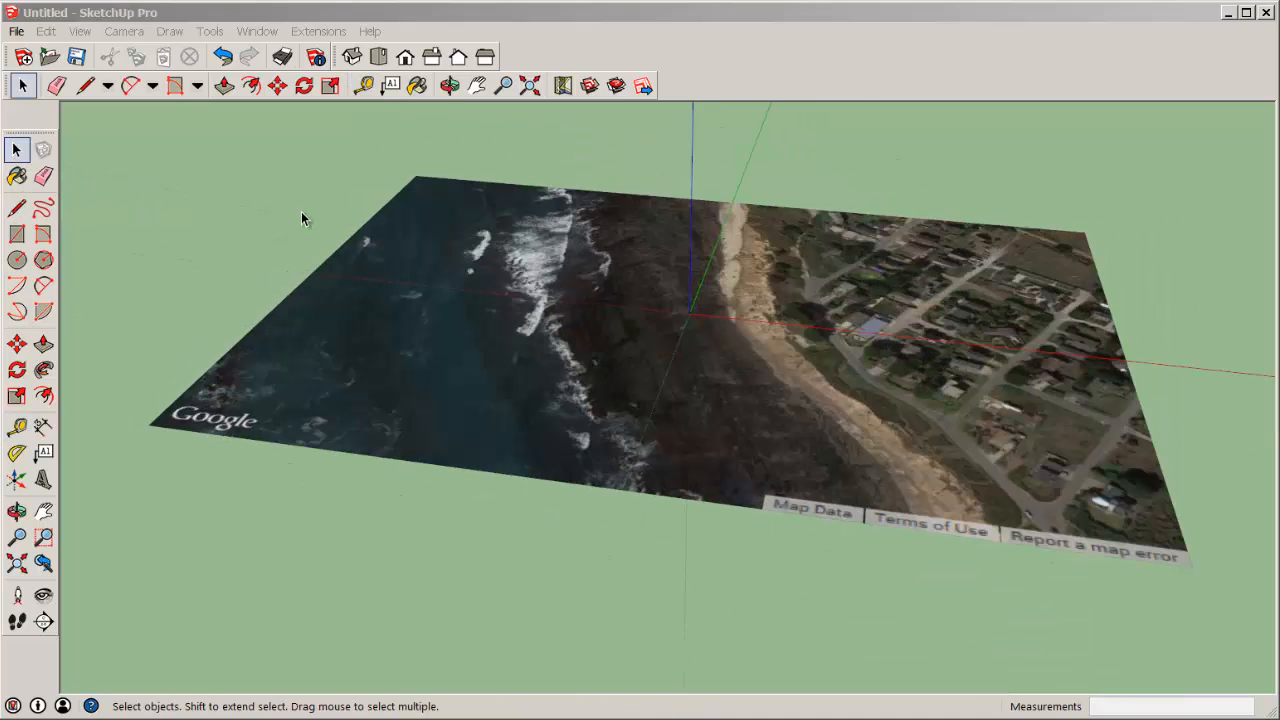
Step: Make the Google Earth Terrain layer visible and hide the Google Earth Snapshot layer
{"action": "left_click", "coordinate": [257, 31]}
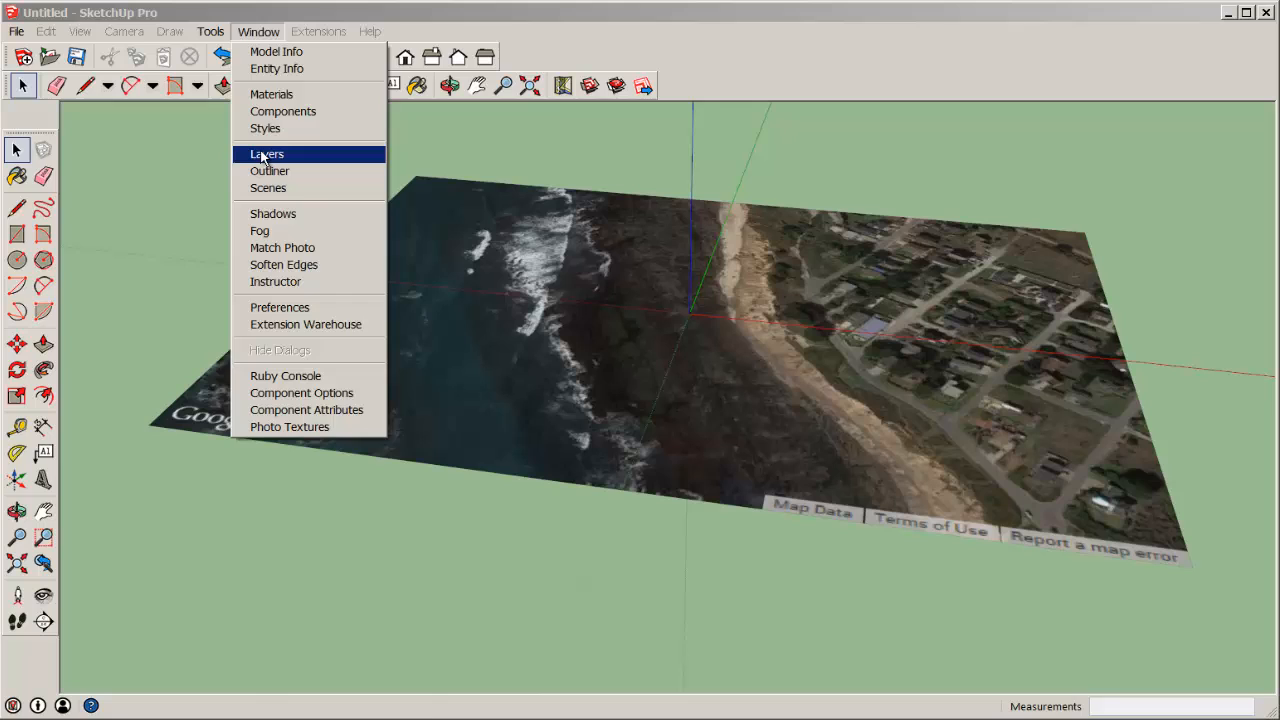
{"action": "left_click", "coordinate": [267, 154]}
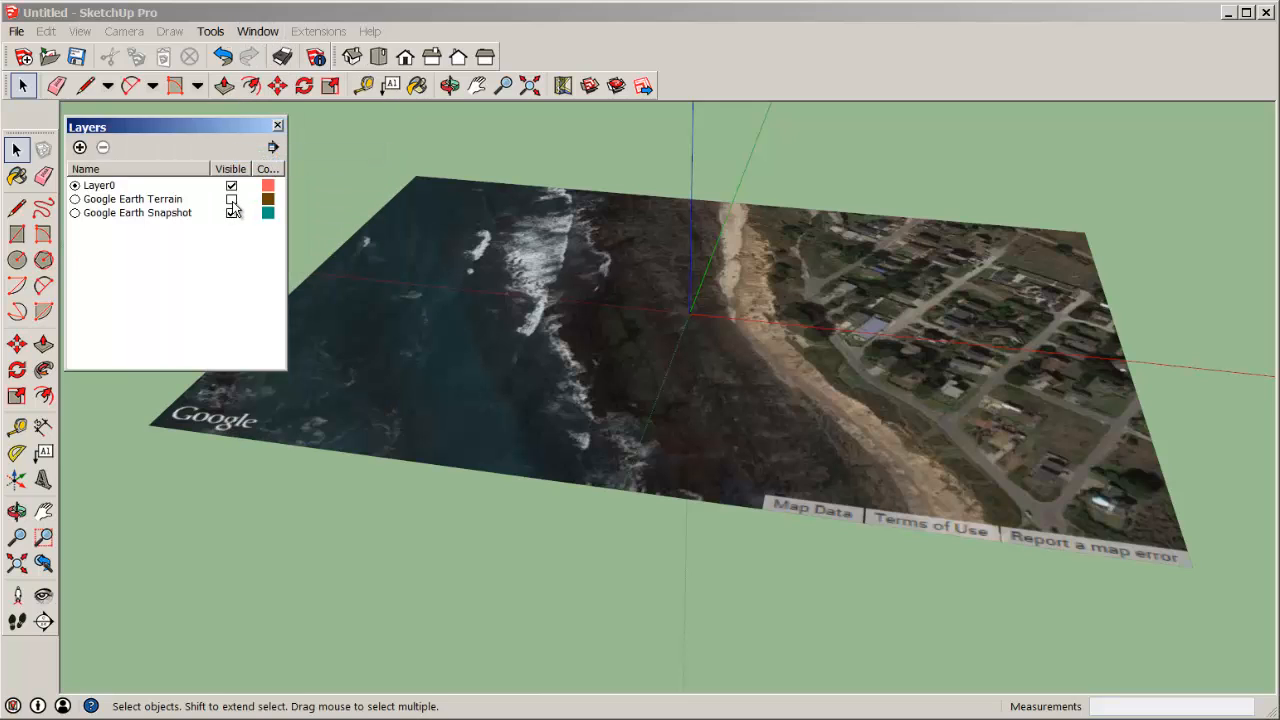
{"action": "left_click", "coordinate": [231, 199]}
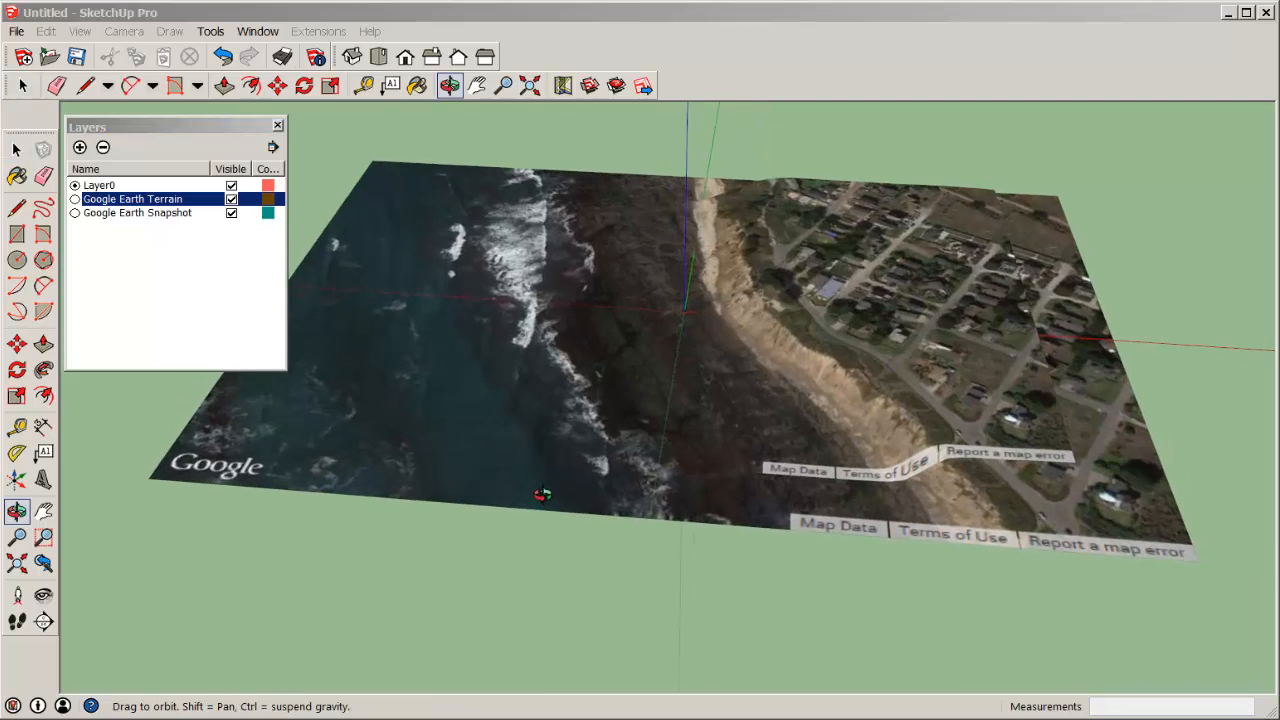
{"action": "left_click_drag", "start_coordinate": [545, 495], "coordinate": [450, 335]}
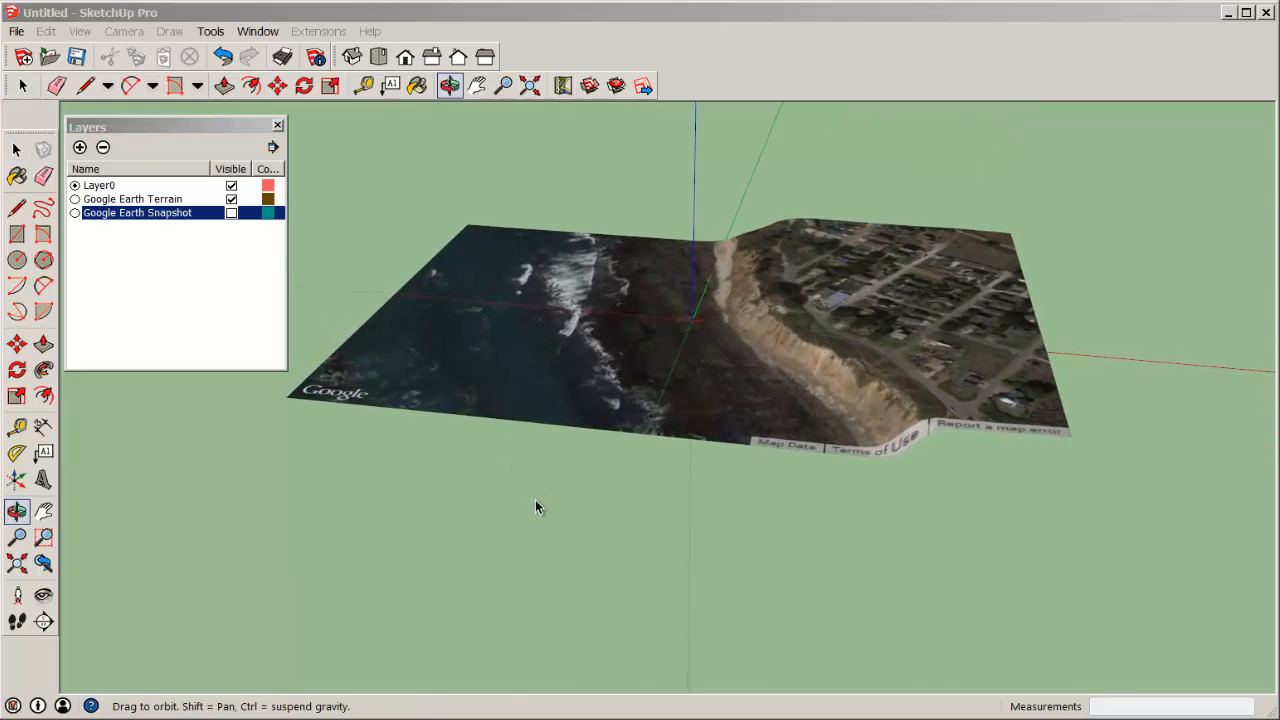
{"action": "left_click", "coordinate": [278, 124]}
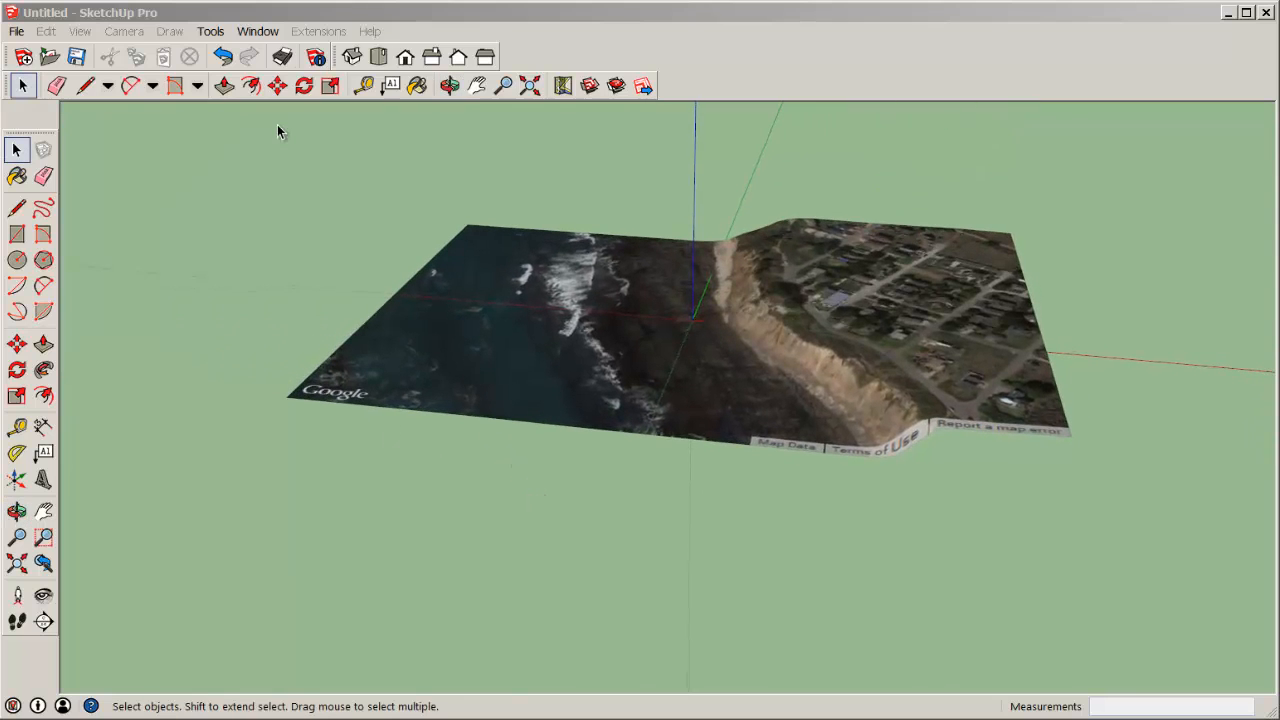
Step: Show hidden geometry to reveal the terrain mesh, then unlock the terrain
{"action": "left_click", "coordinate": [81, 31]}
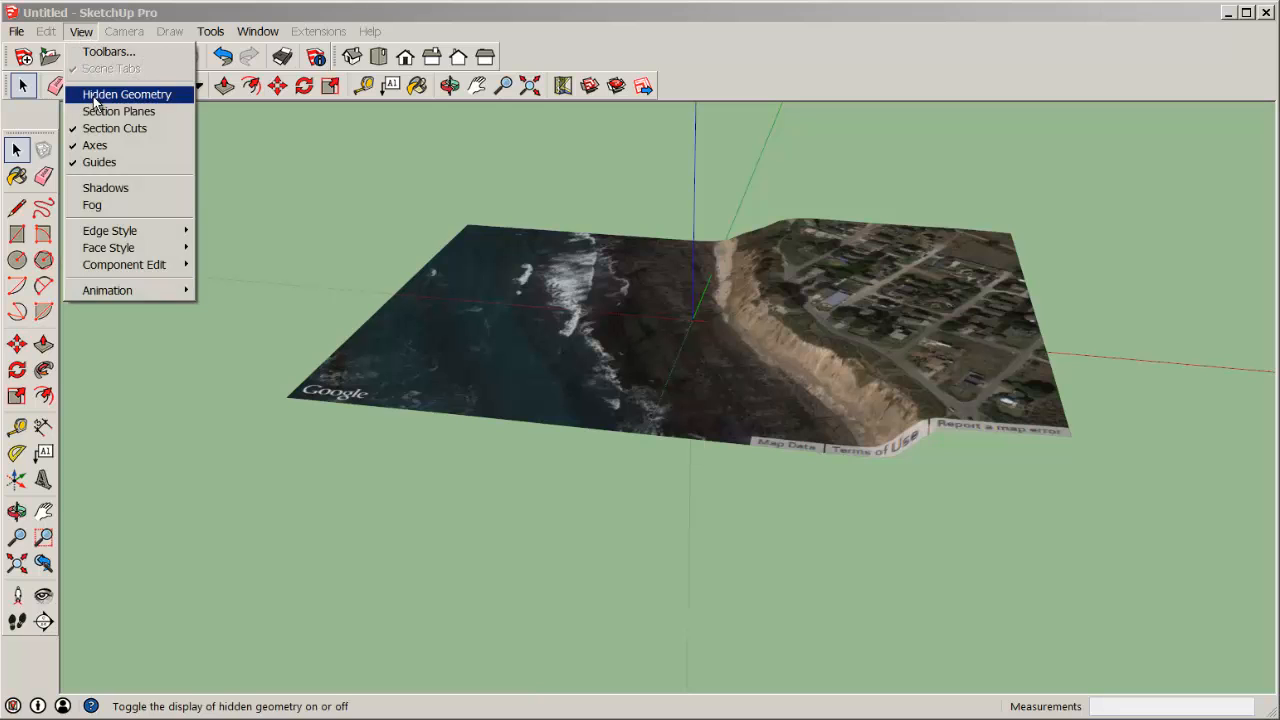
{"action": "left_click", "coordinate": [126, 93]}
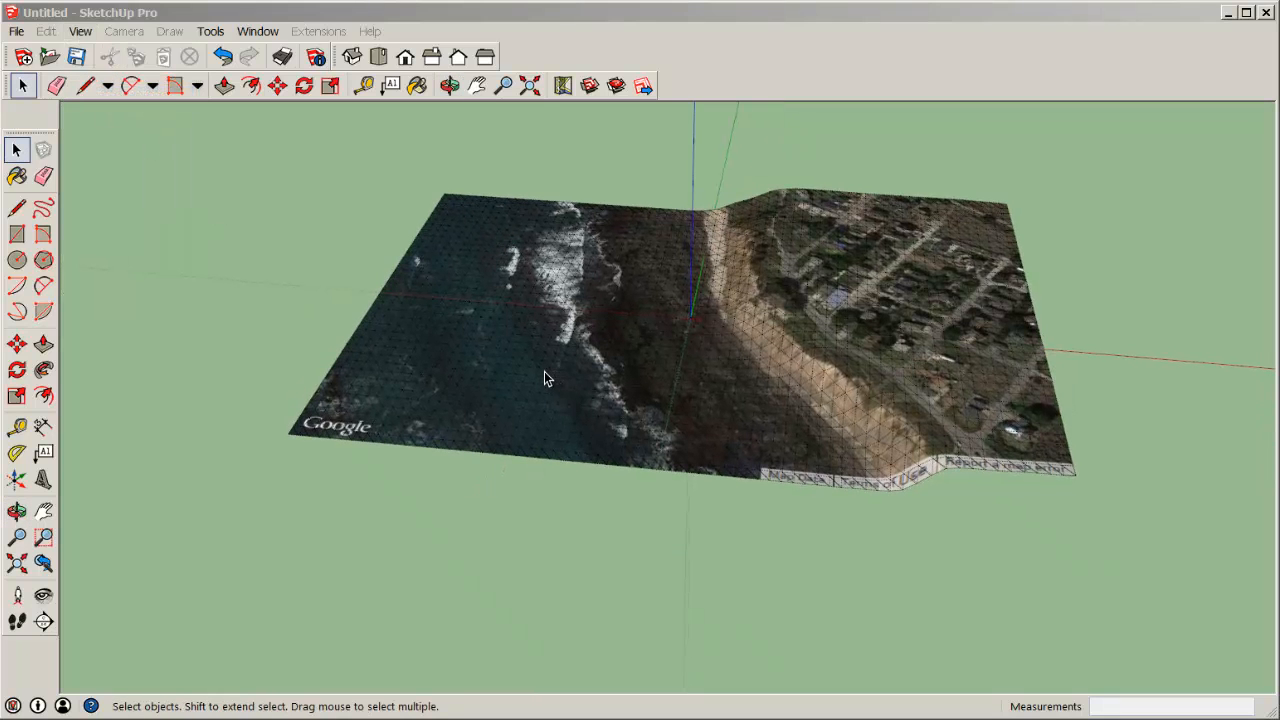
{"action": "left_click", "coordinate": [510, 392]}
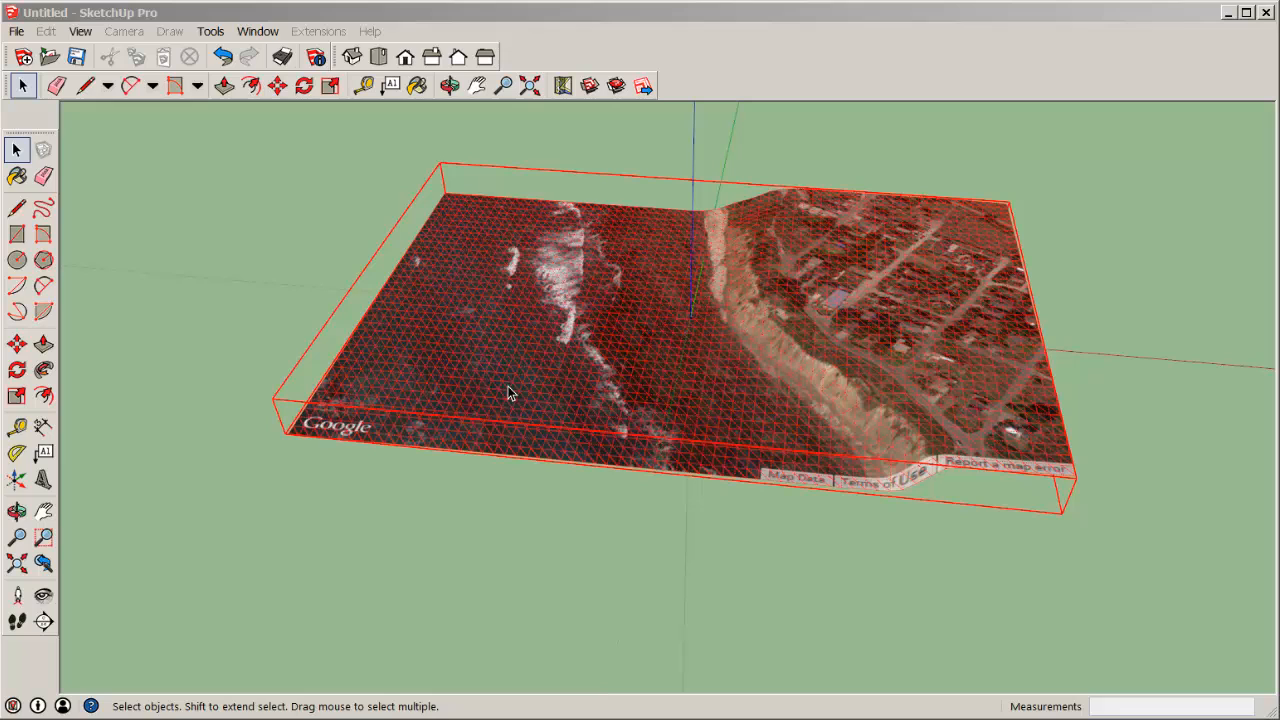
{"action": "right_click", "coordinate": [510, 393]}
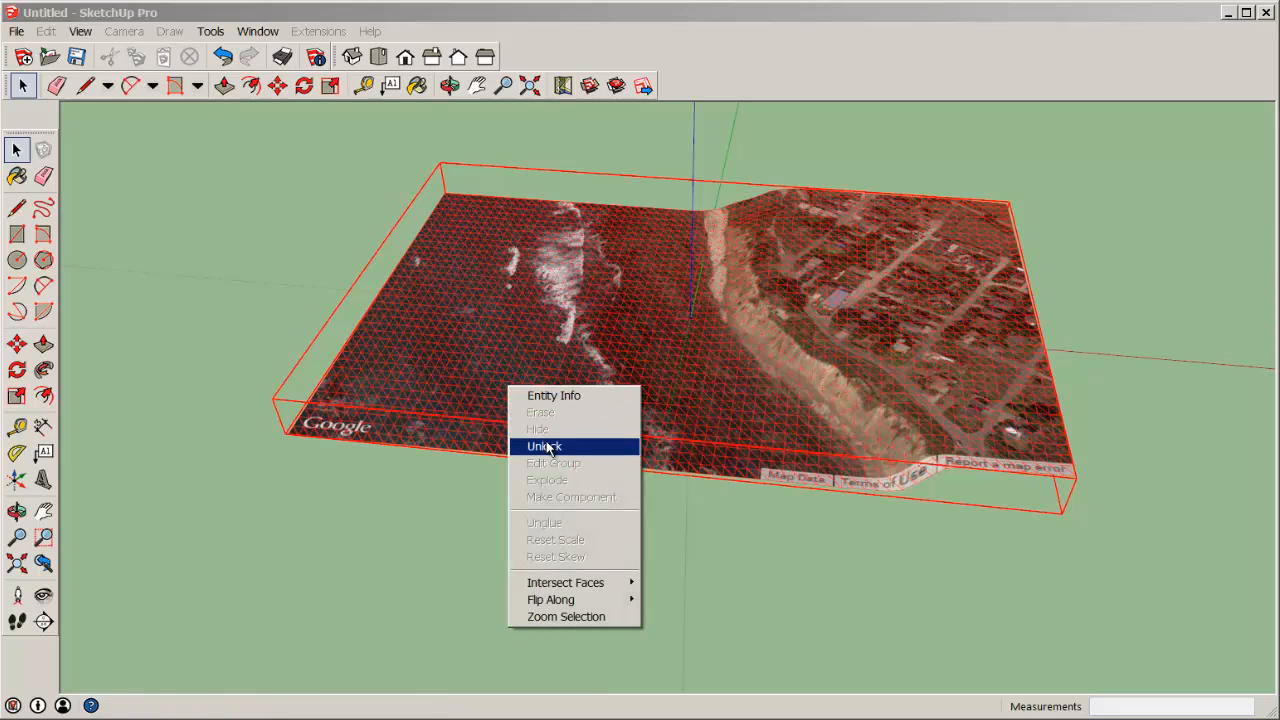
{"action": "left_click", "coordinate": [544, 446]}
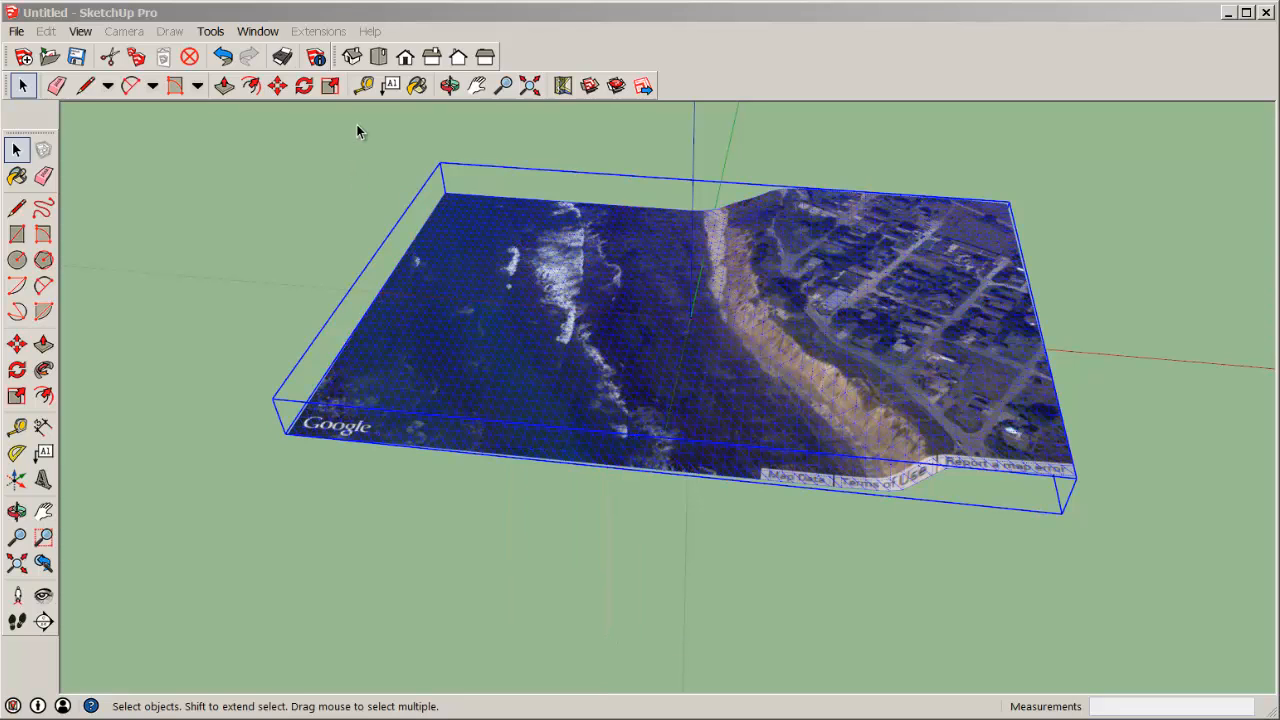
Step: Push/Pull the terrain's bottom face downward to form a solid skirt
{"action": "left_click", "coordinate": [319, 31]}
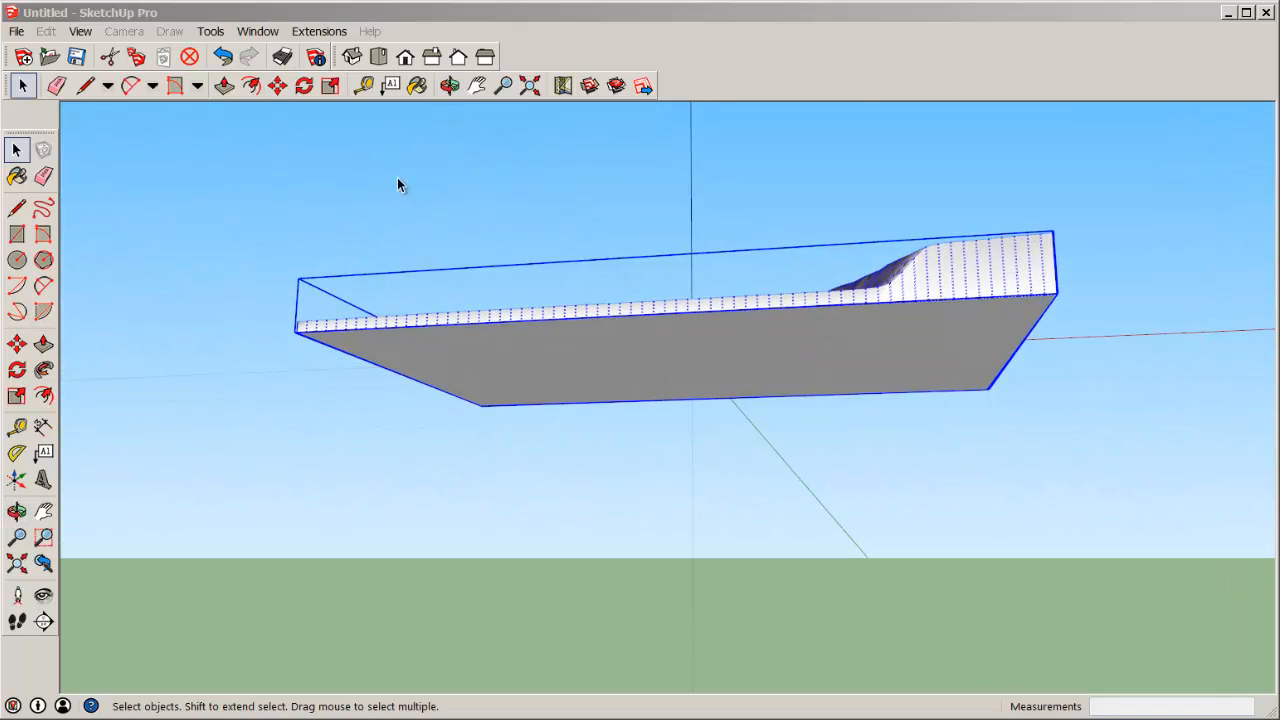
{"action": "left_click", "coordinate": [462, 361]}
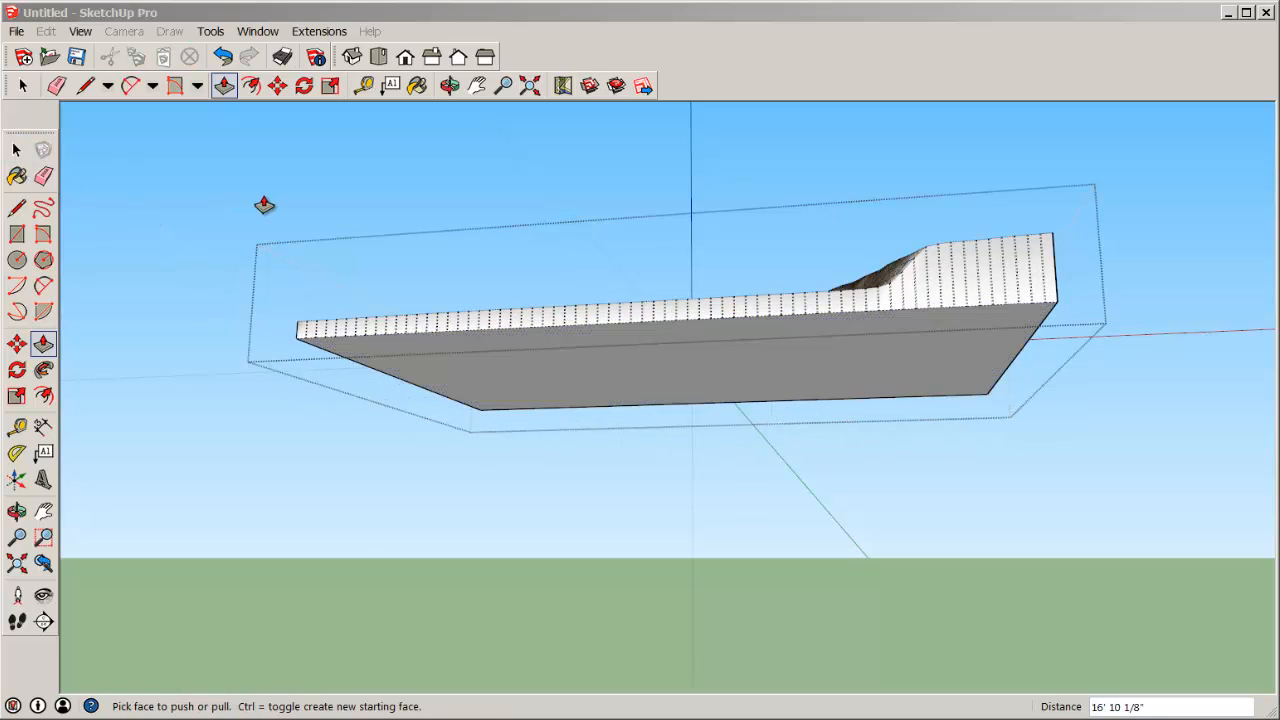
{"action": "left_click", "coordinate": [16, 86]}
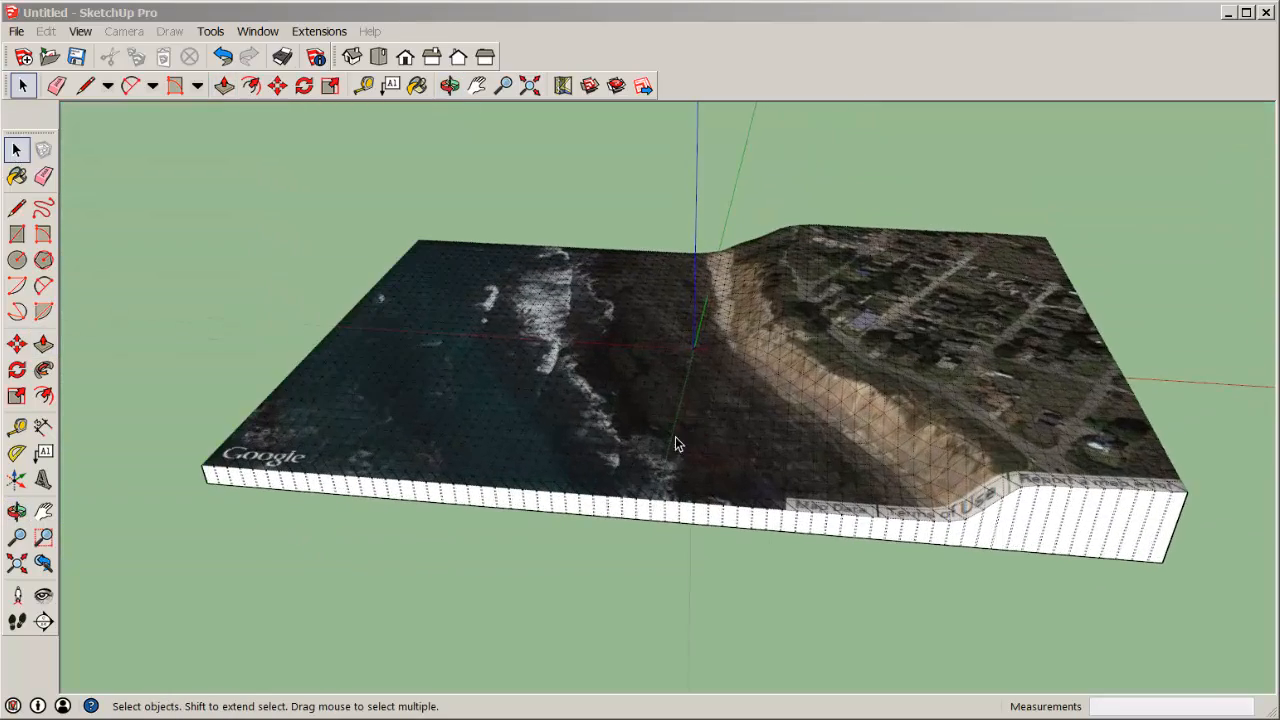
{"action": "left_click_drag", "start_coordinate": [680, 445], "coordinate": [805, 455]}
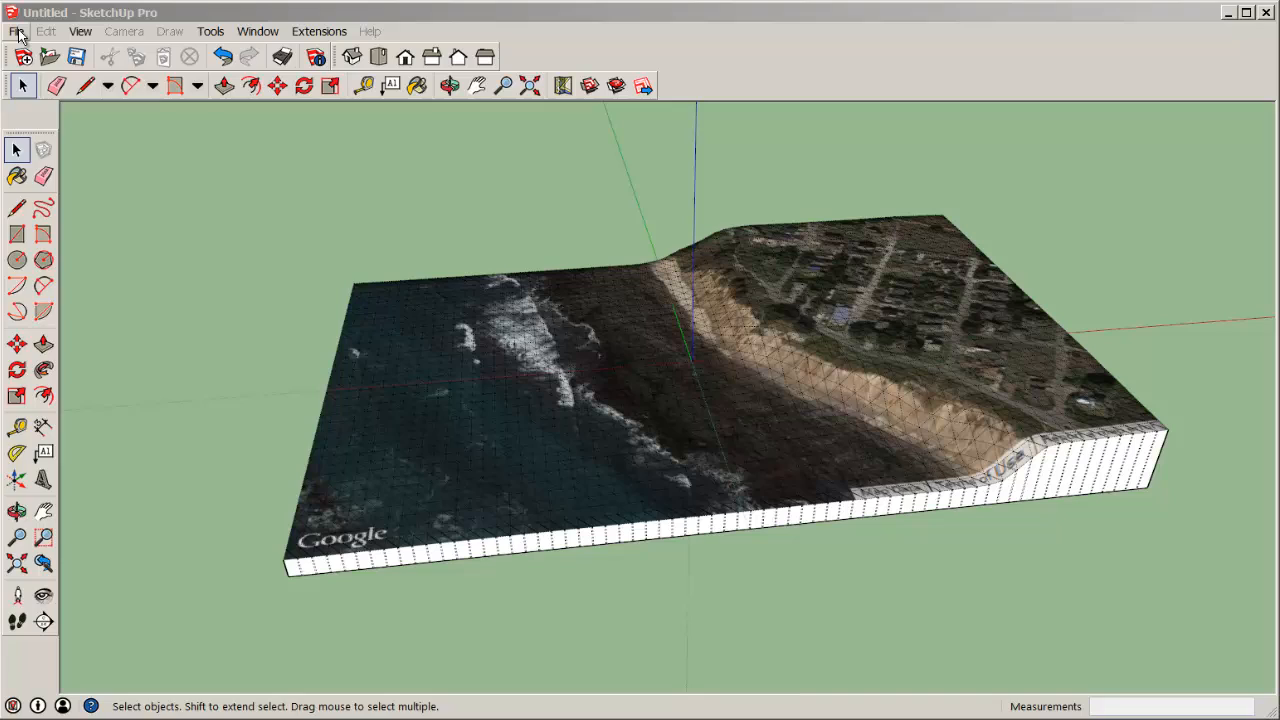
Step: Export the model to the desktop as an STL file named 'Terrain Map'
{"action": "left_click", "coordinate": [17, 31]}
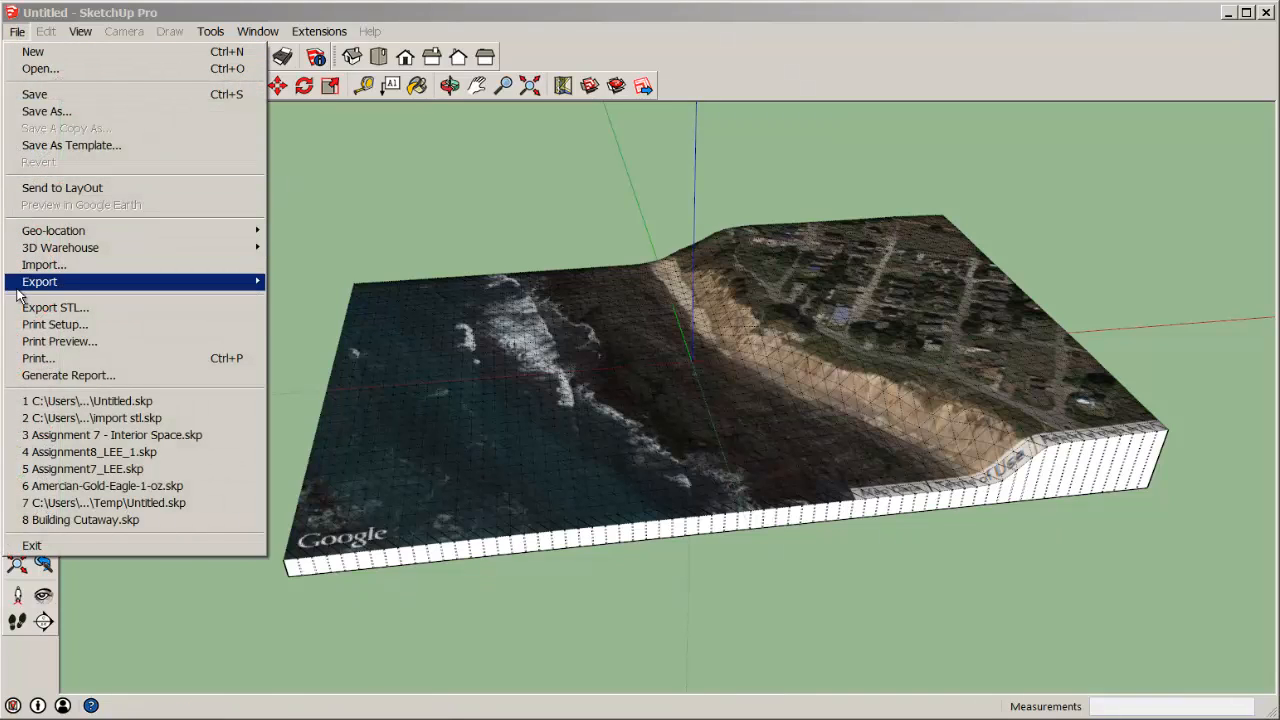
{"action": "left_click", "coordinate": [55, 307]}
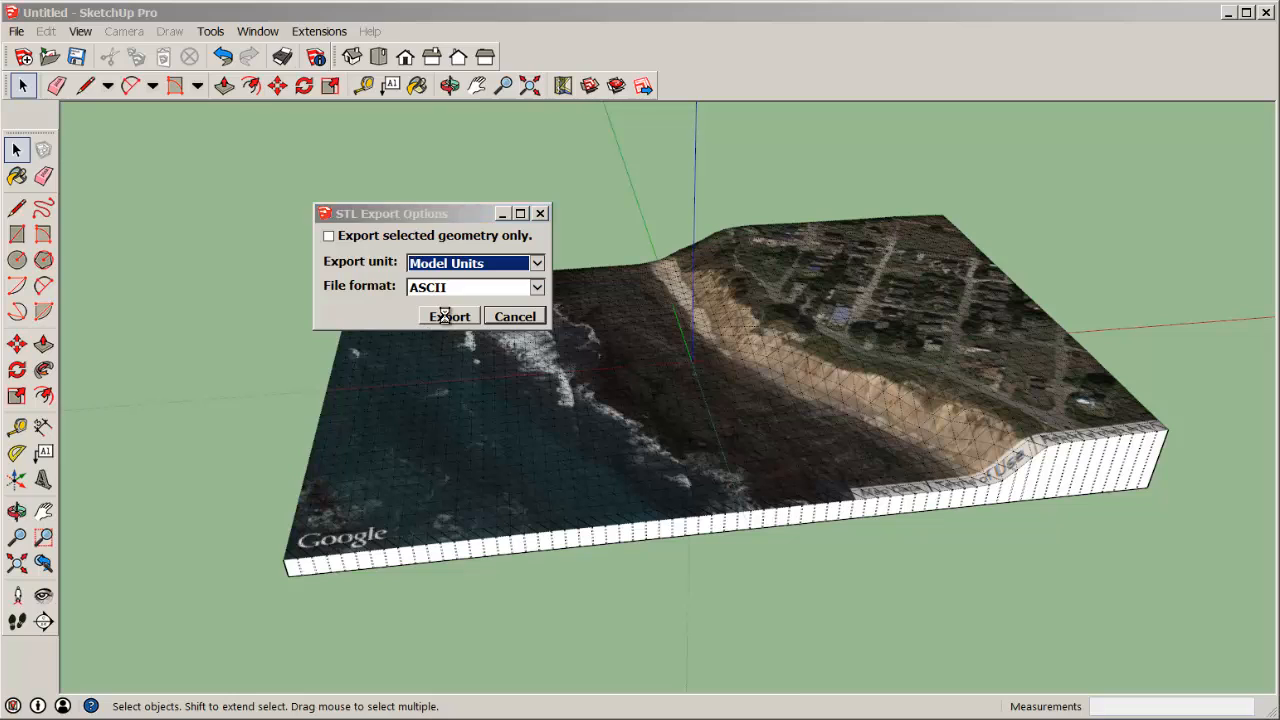
{"action": "left_click", "coordinate": [448, 315]}
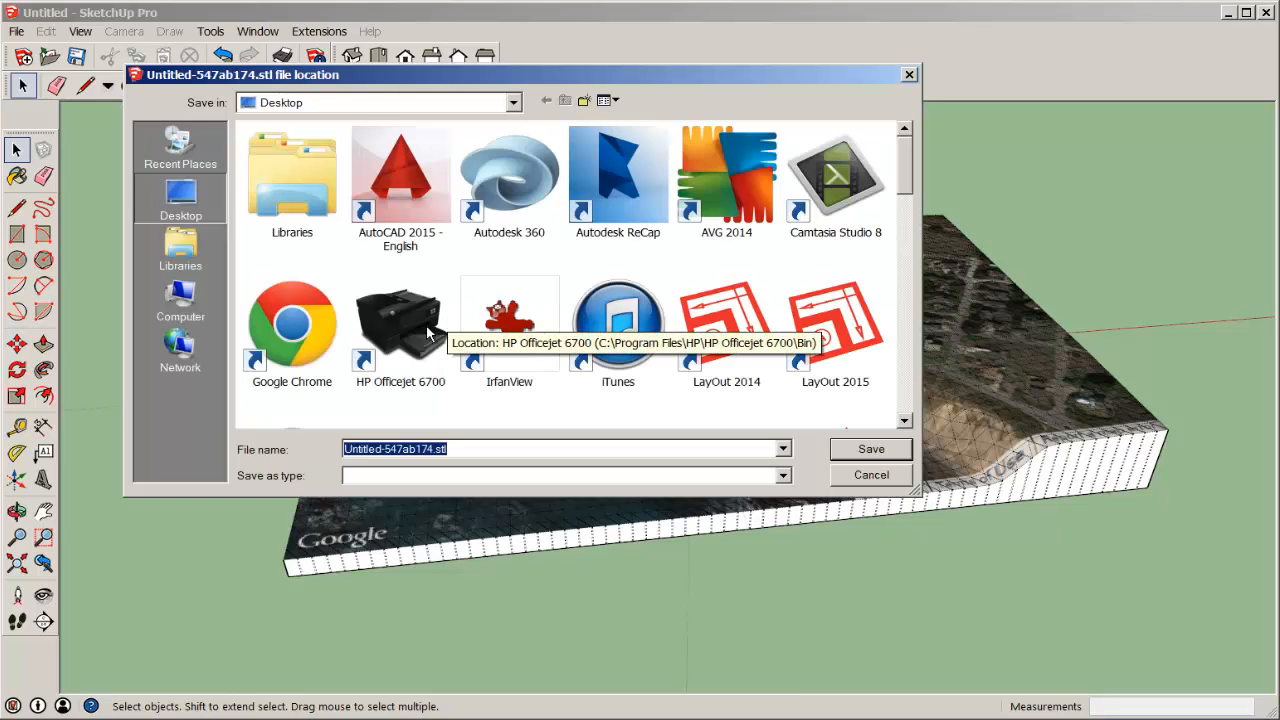
{"action": "type", "text": "Terrain"}
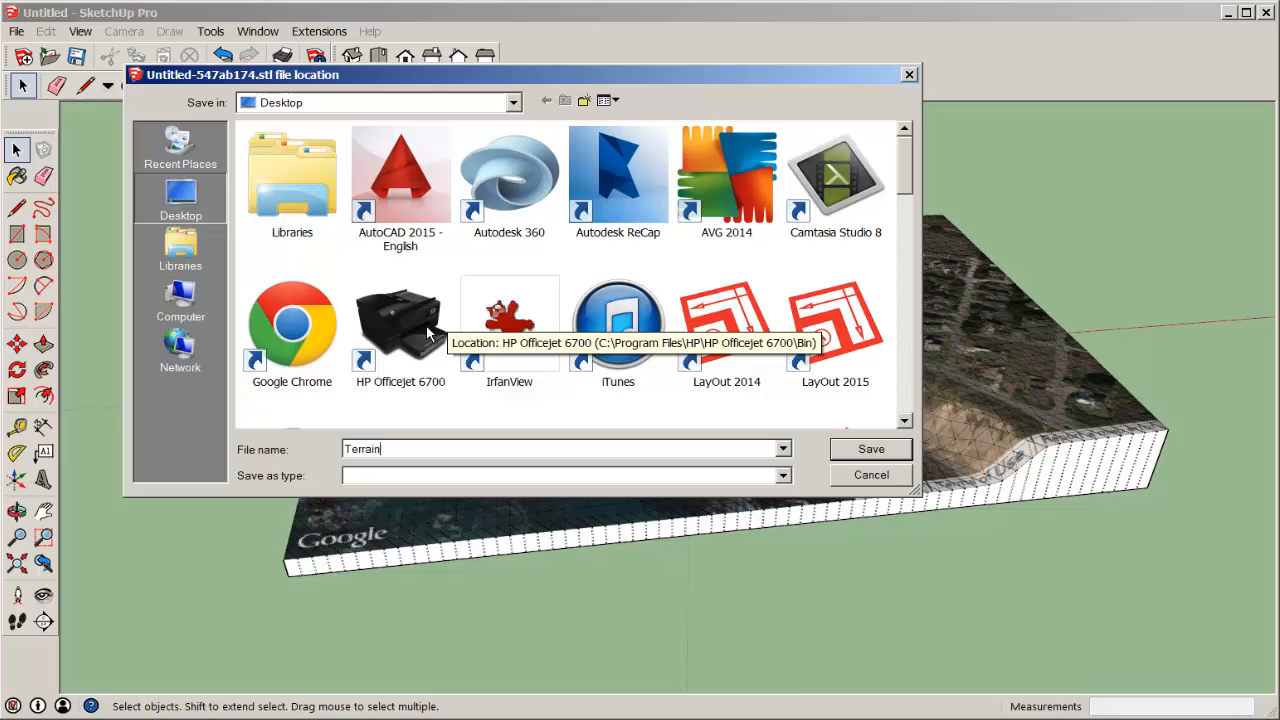
{"action": "type", "text": "Map"}
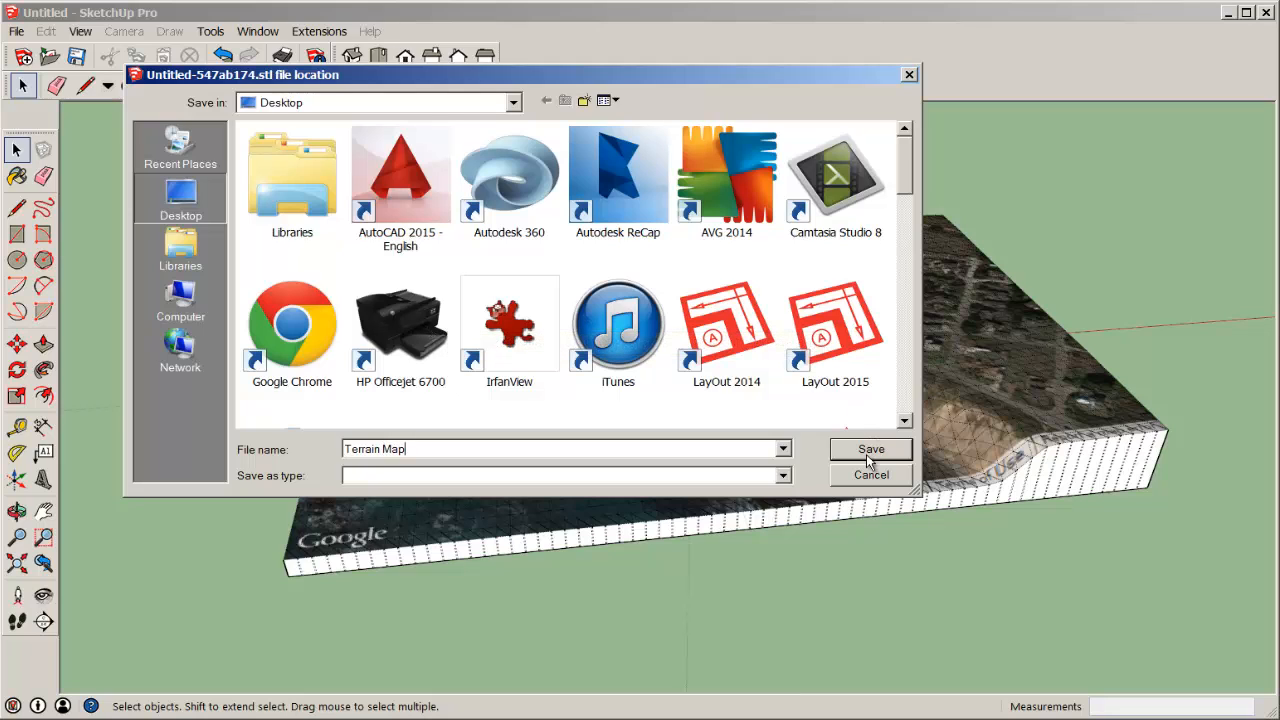
{"action": "left_click", "coordinate": [869, 448]}
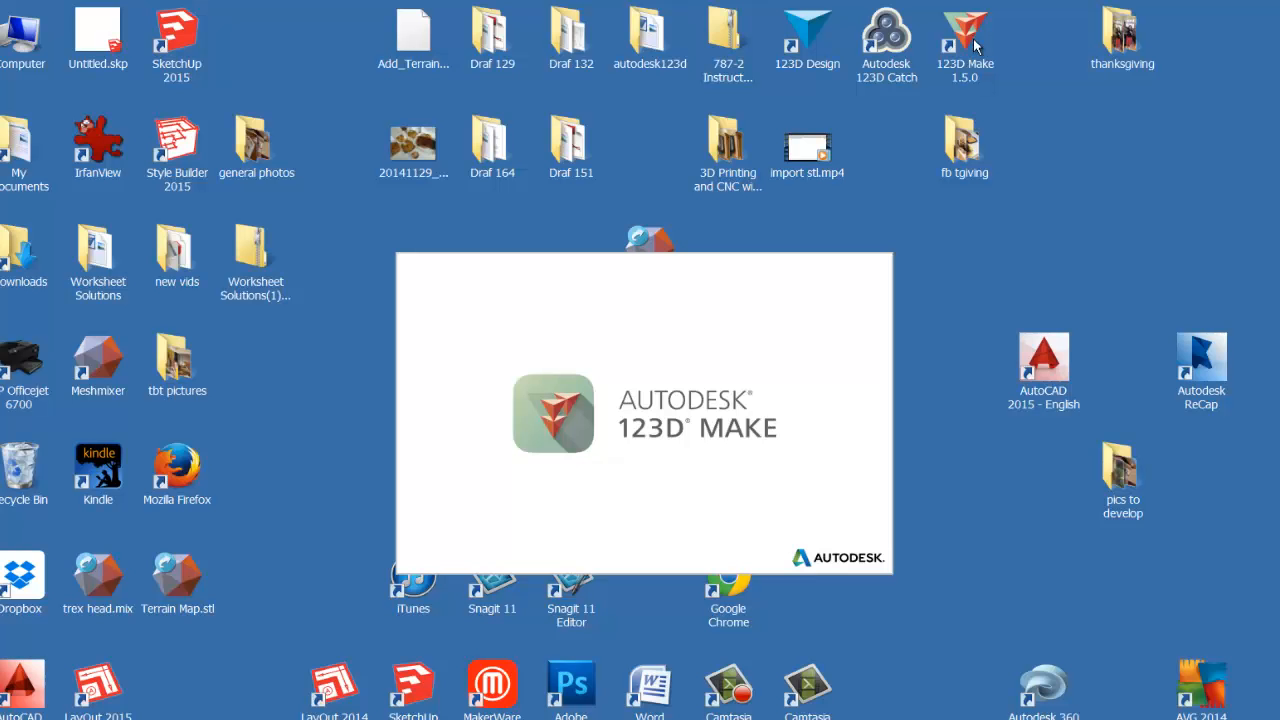
{"action": "mouse_move", "coordinate": [1150, 208]}
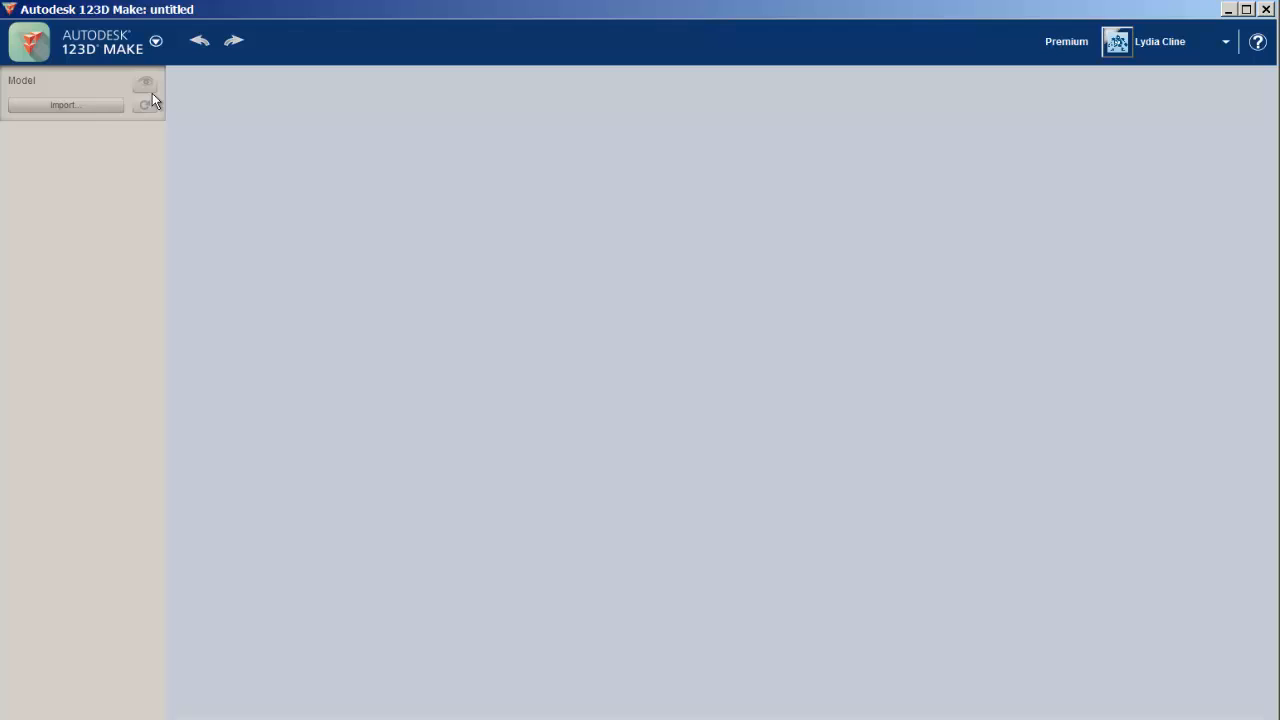
Step: Import Terrain Map.stl from the desktop into 123D Make
{"action": "left_click", "coordinate": [65, 104]}
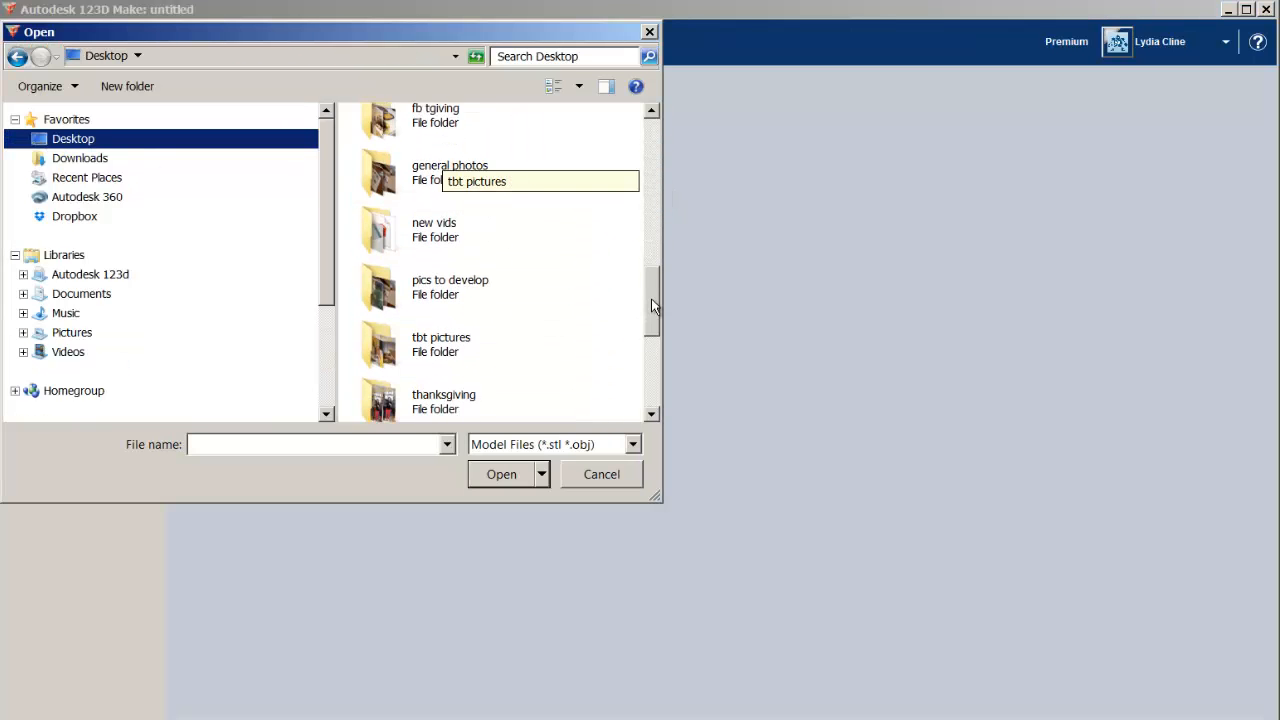
{"action": "scroll", "scroll_direction": "down", "scroll_amount": 3}
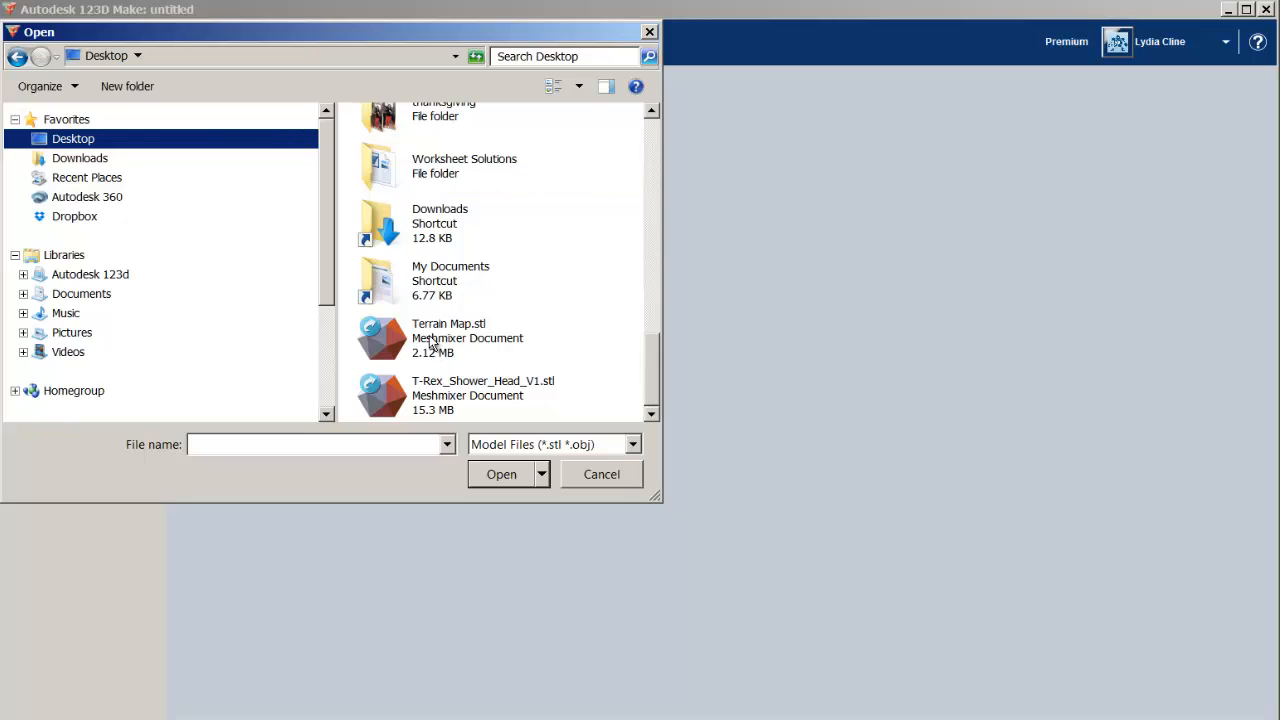
{"action": "left_click", "coordinate": [601, 474]}
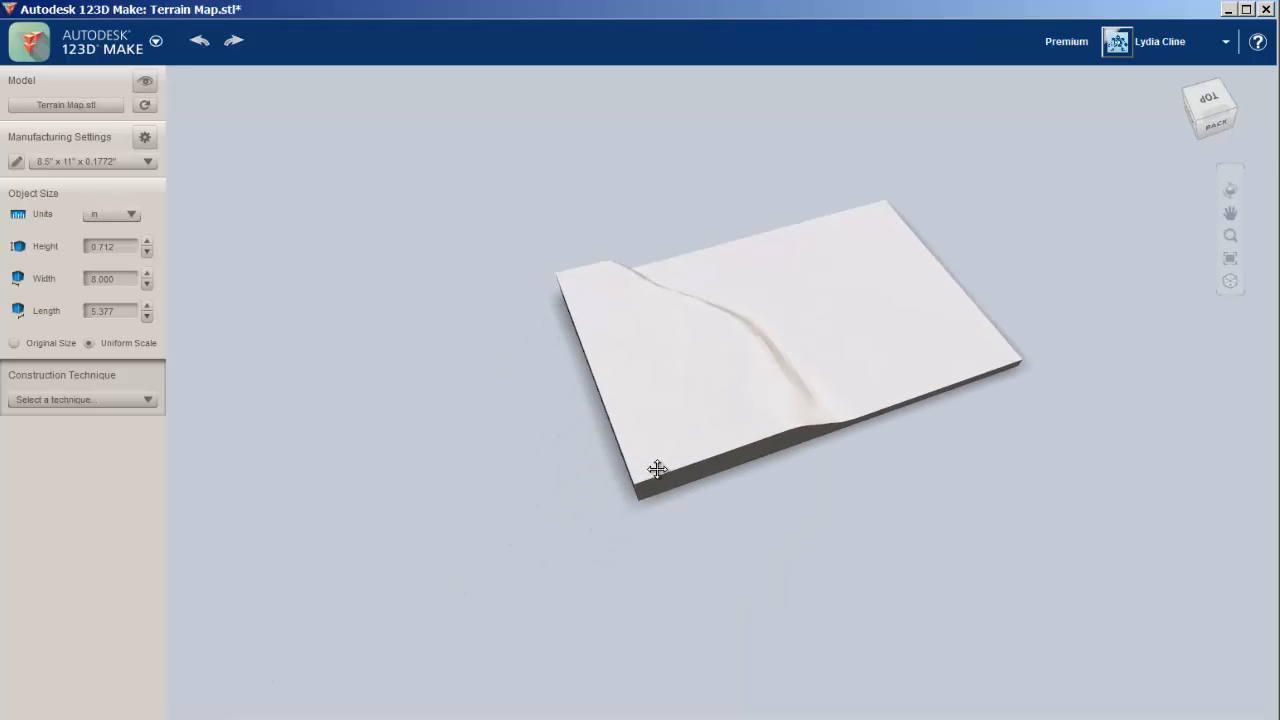
Step: Choose Stacked Slices as the construction technique and generate the 5-part, 3-sheet plans
{"action": "left_click_drag", "start_coordinate": [658, 468], "coordinate": [504, 450]}
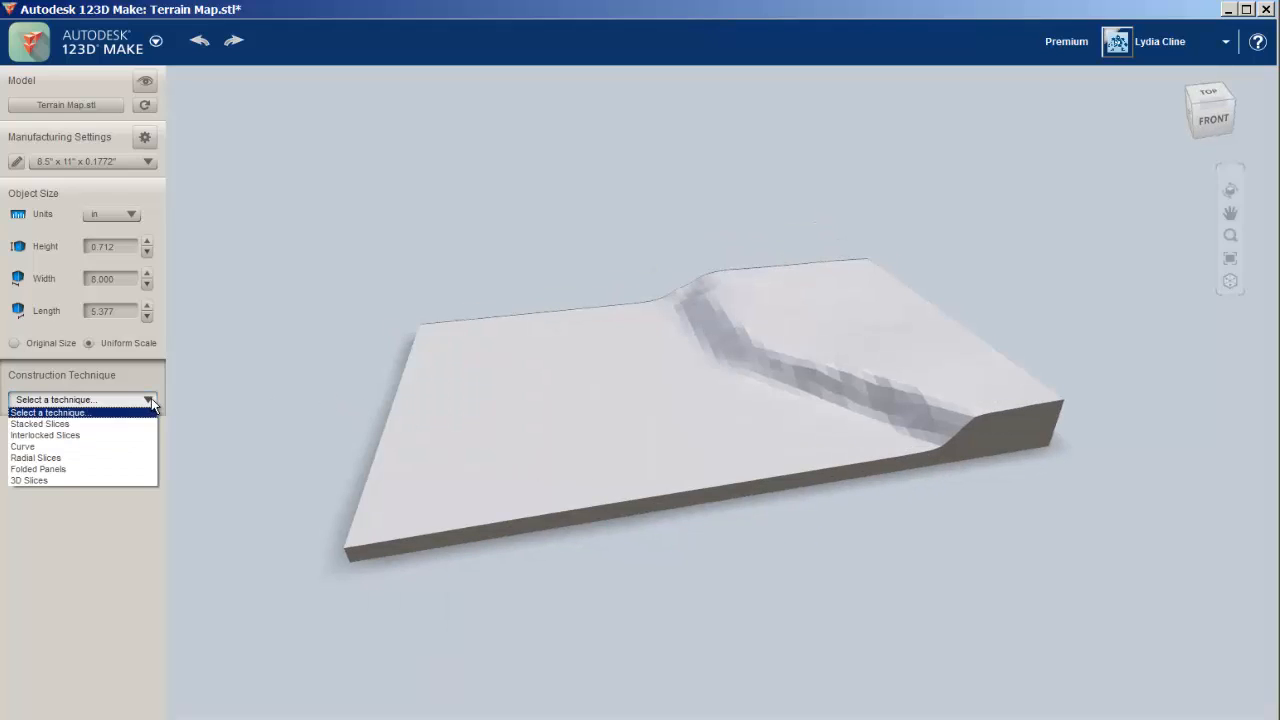
{"action": "left_click", "coordinate": [40, 423]}
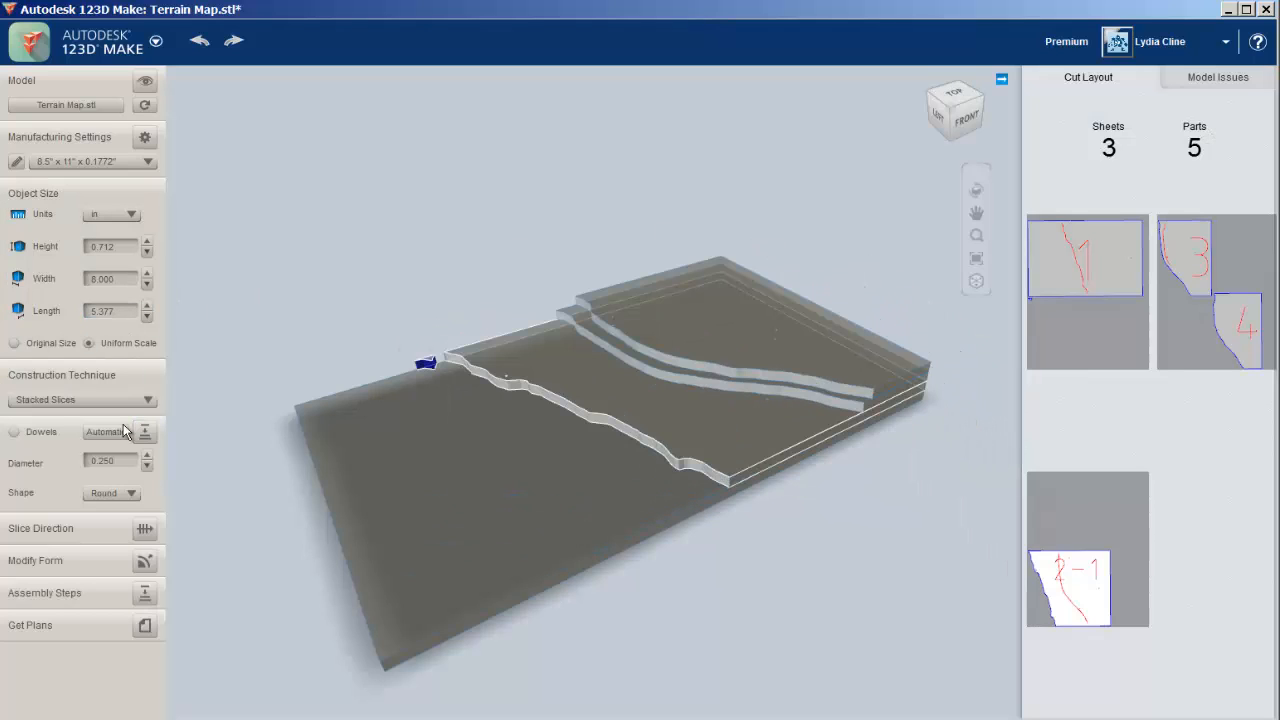
{"action": "left_click", "coordinate": [145, 625]}
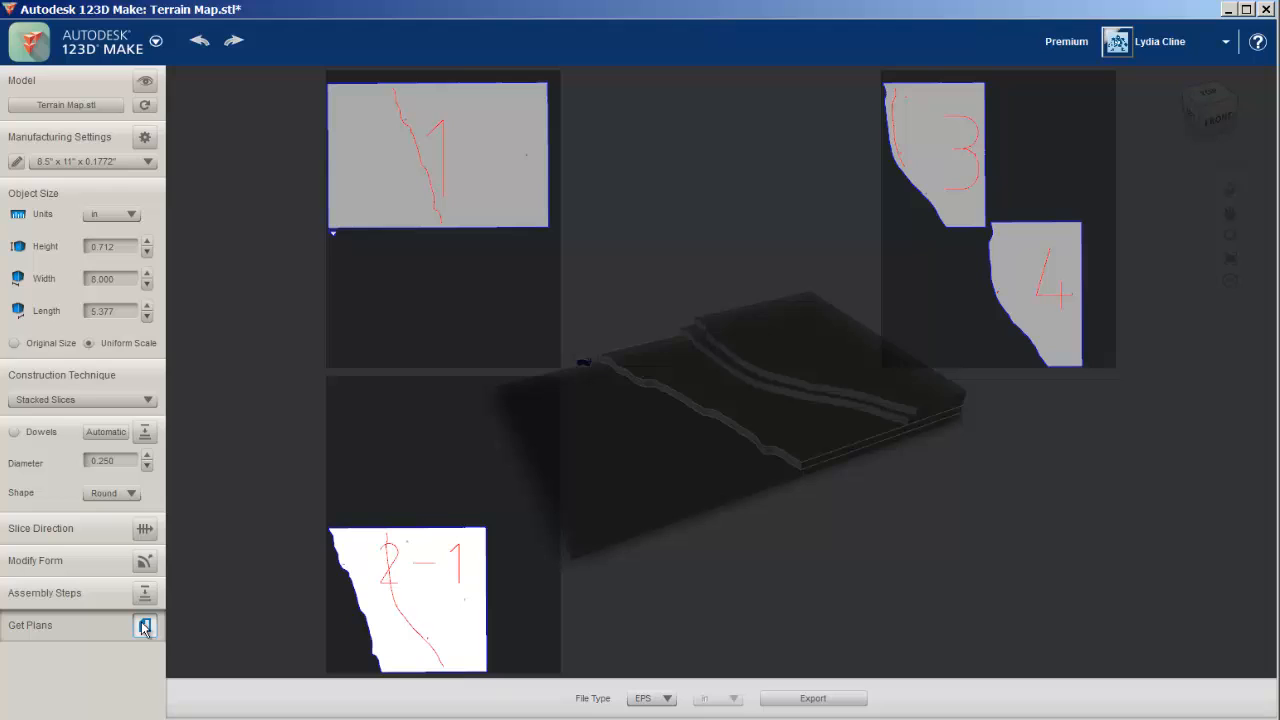
{"action": "mouse_move", "coordinate": [697, 710]}
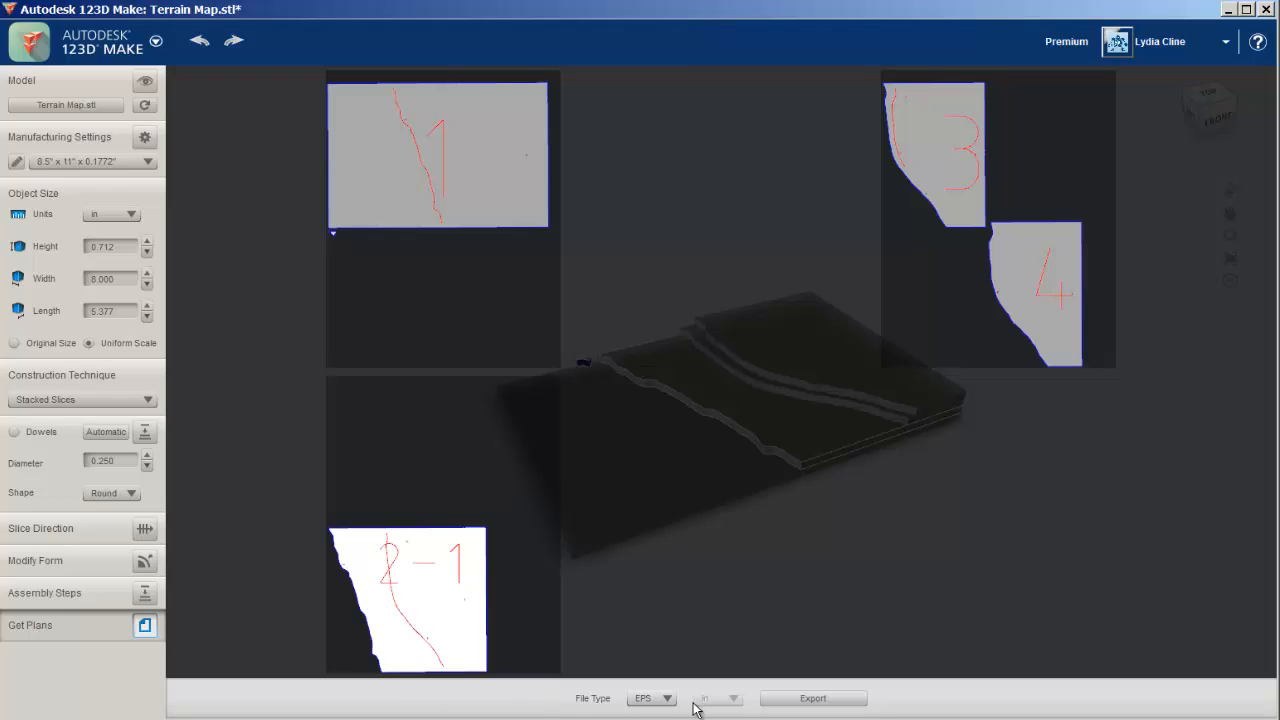
Step: Export the stacked-slice cut plans as a PDF named 'terr…' and open it
{"action": "left_click", "coordinate": [651, 698]}
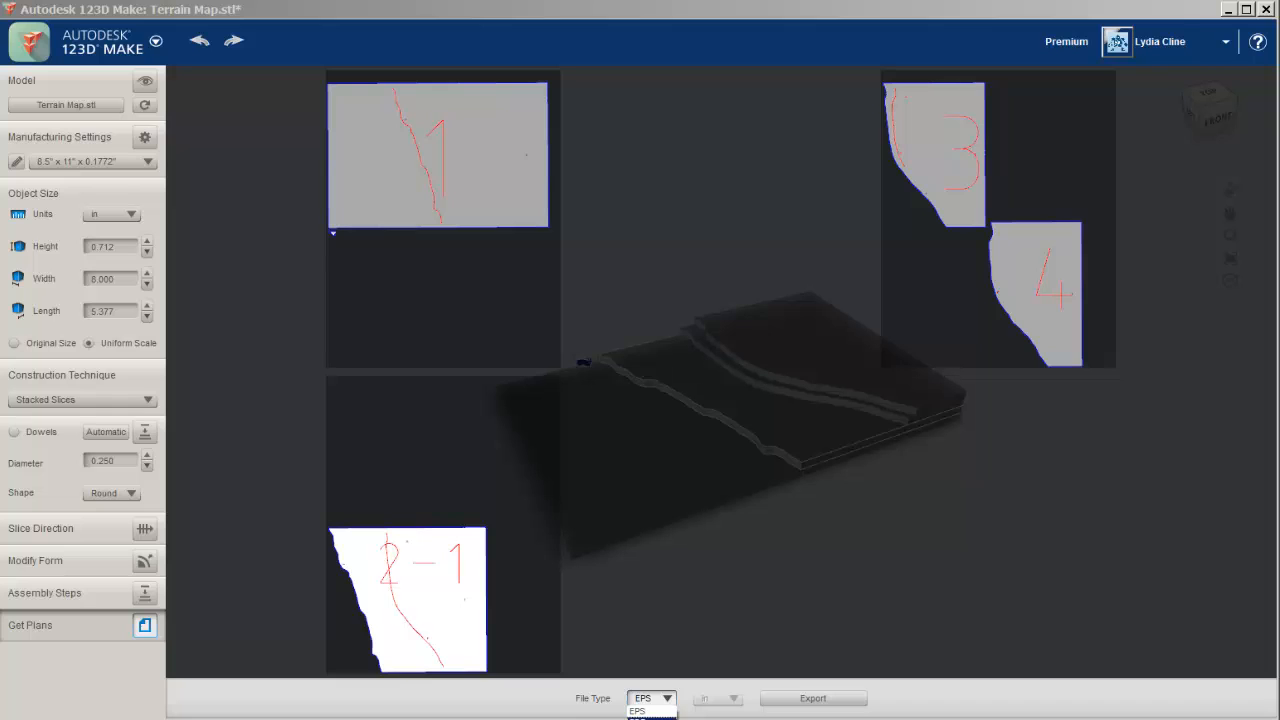
{"action": "left_click", "coordinate": [637, 711]}
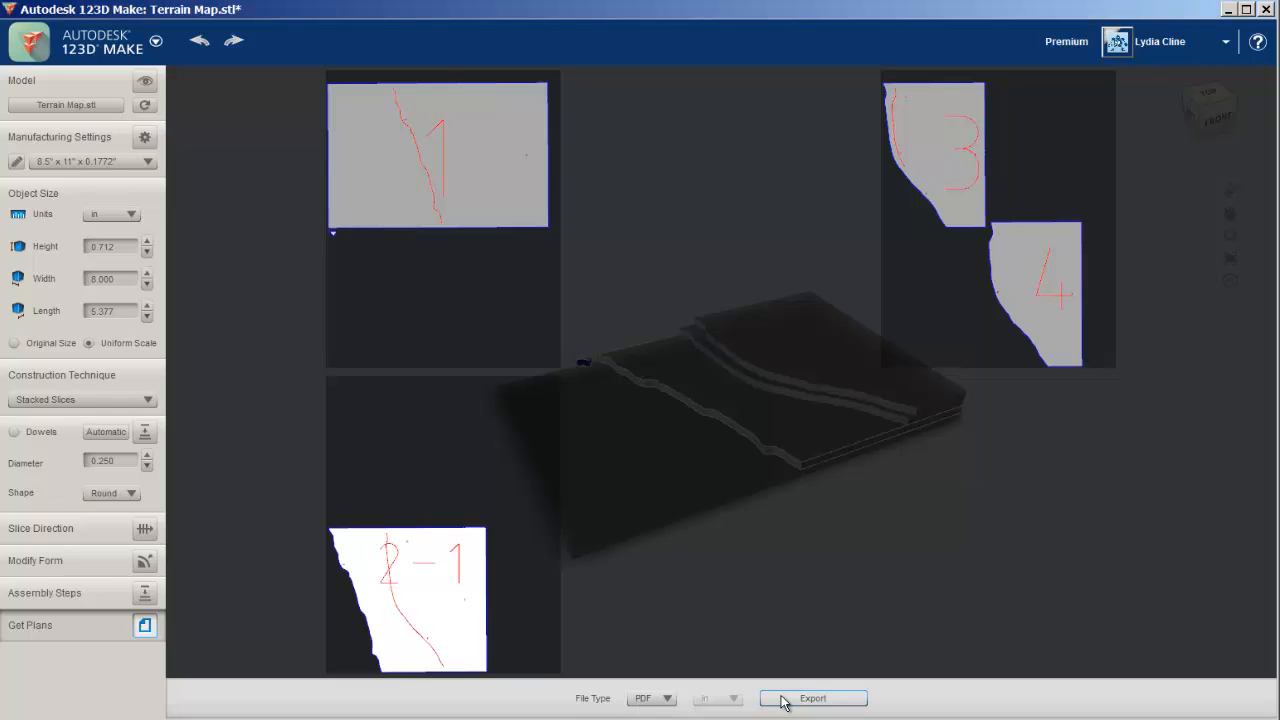
{"action": "left_click", "coordinate": [812, 698]}
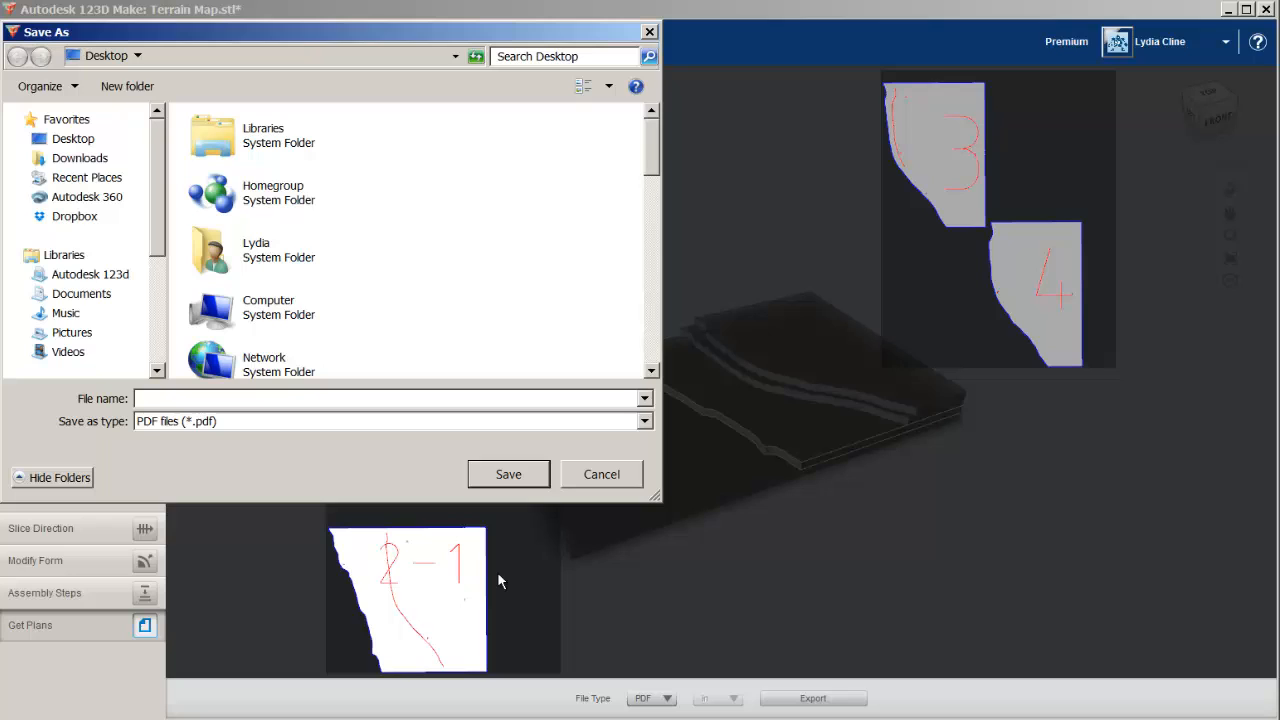
{"action": "type", "text": "terr"}
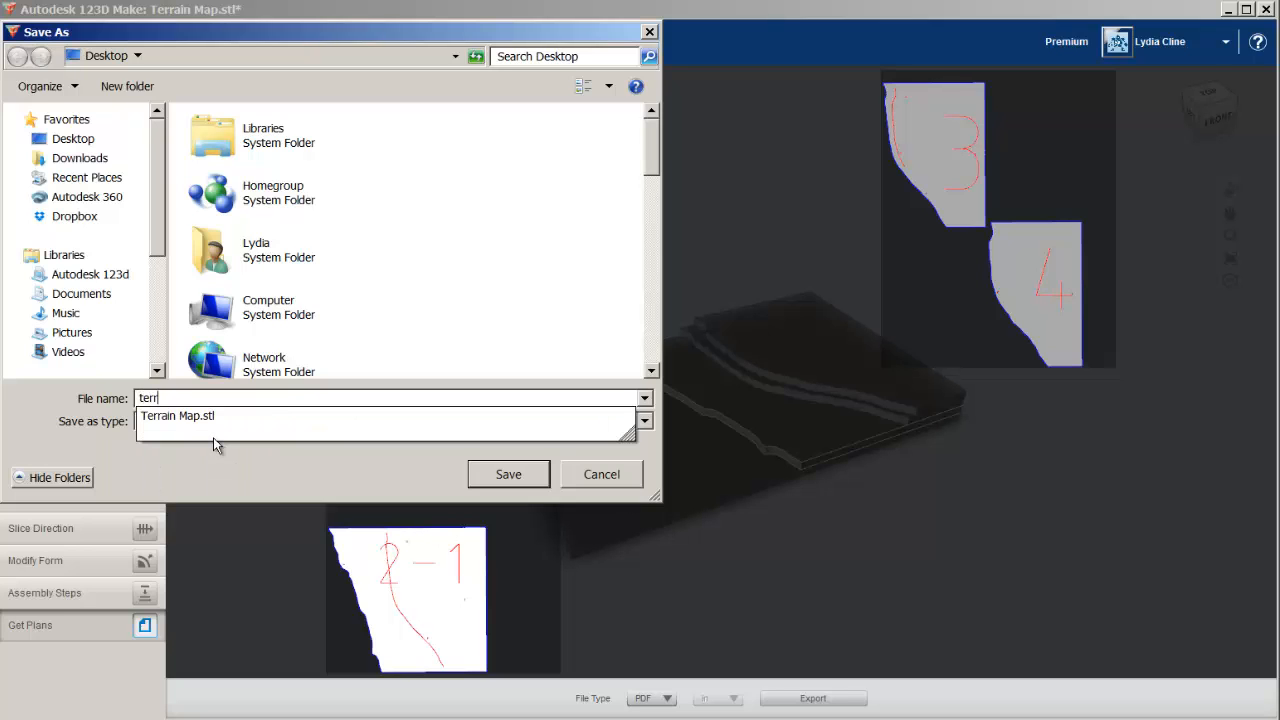
{"action": "left_click", "coordinate": [508, 474]}
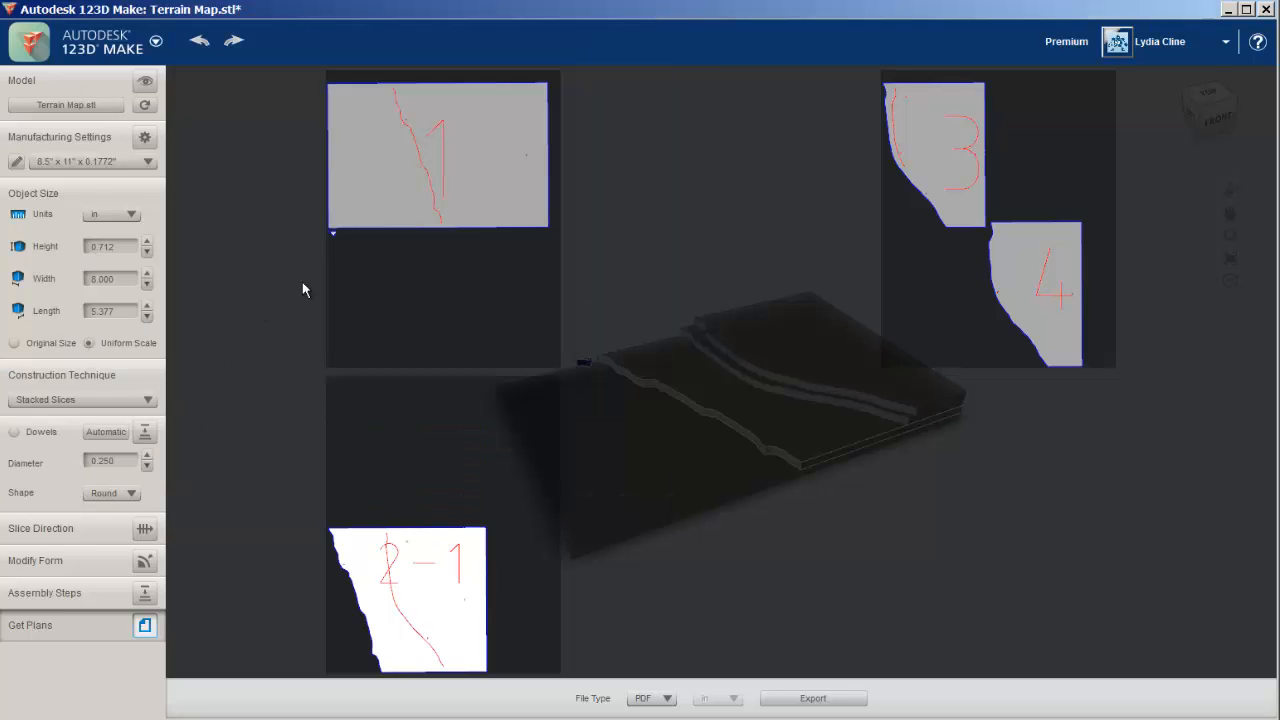
{"action": "left_click", "coordinate": [812, 698]}
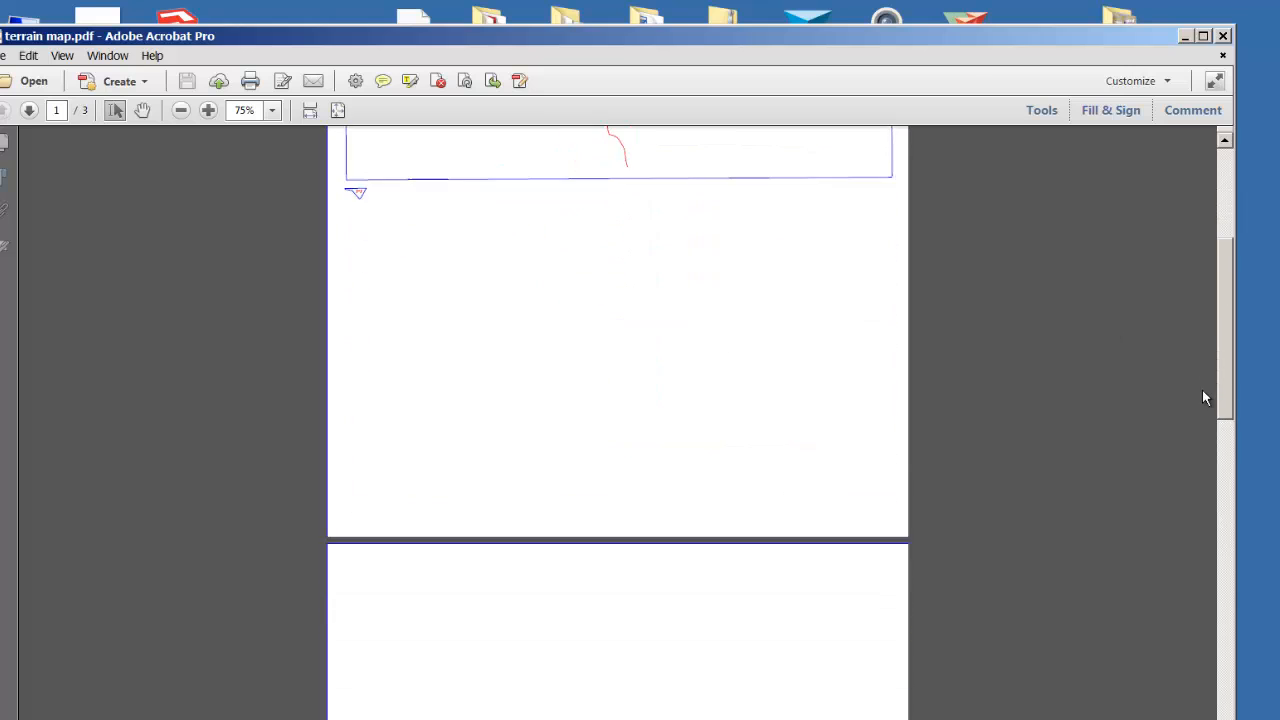
Step: Scroll through terrain map.pdf to its third page showing cut parts 3 and 4
{"action": "scroll", "scroll_direction": "down", "scroll_amount": 3}
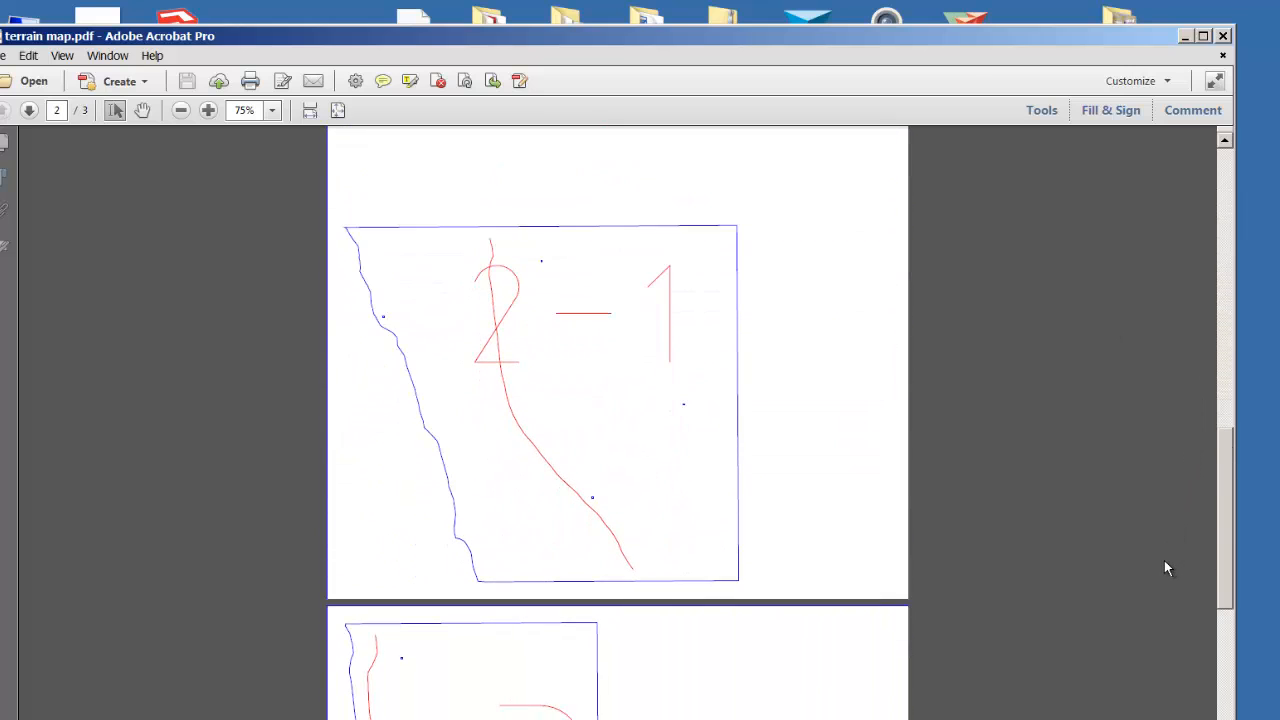
{"action": "scroll", "scroll_direction": "down", "scroll_amount": 3}
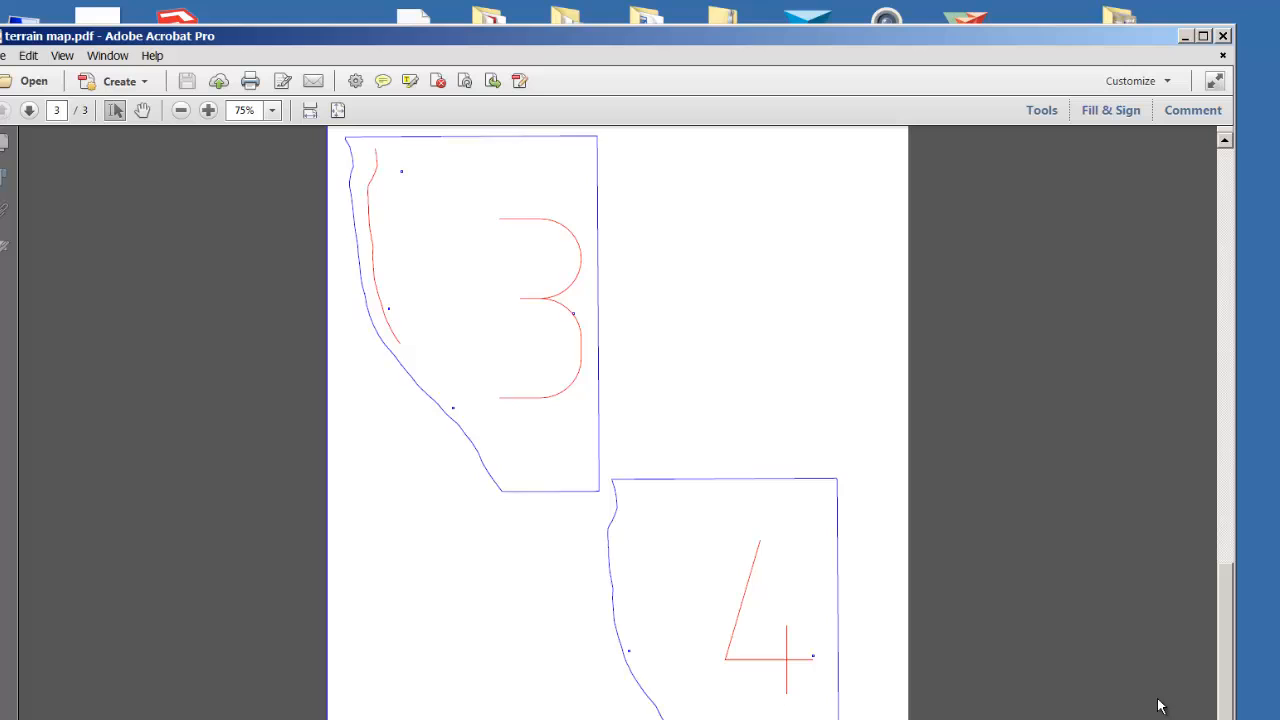